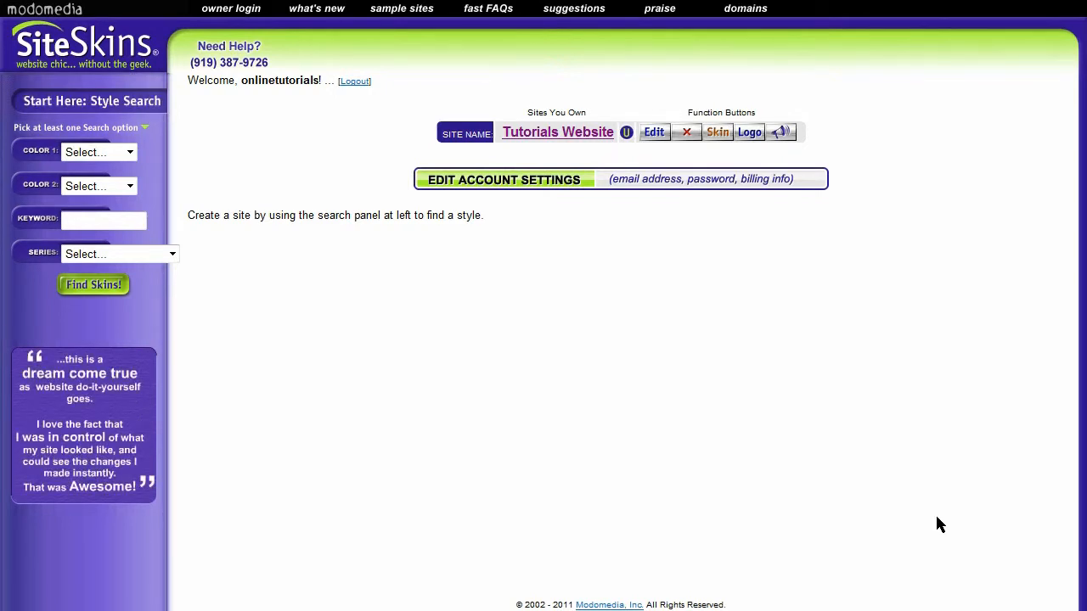
mouse_move(720, 190)
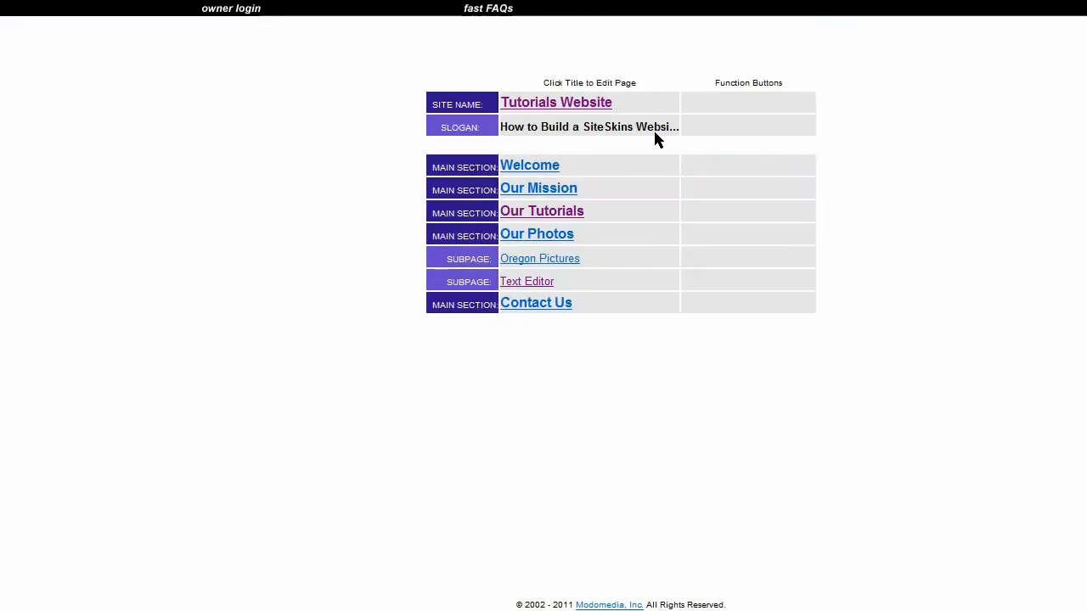
Open the Text Editor subpage of the Tutorials Website for editing.
left_click(526, 282)
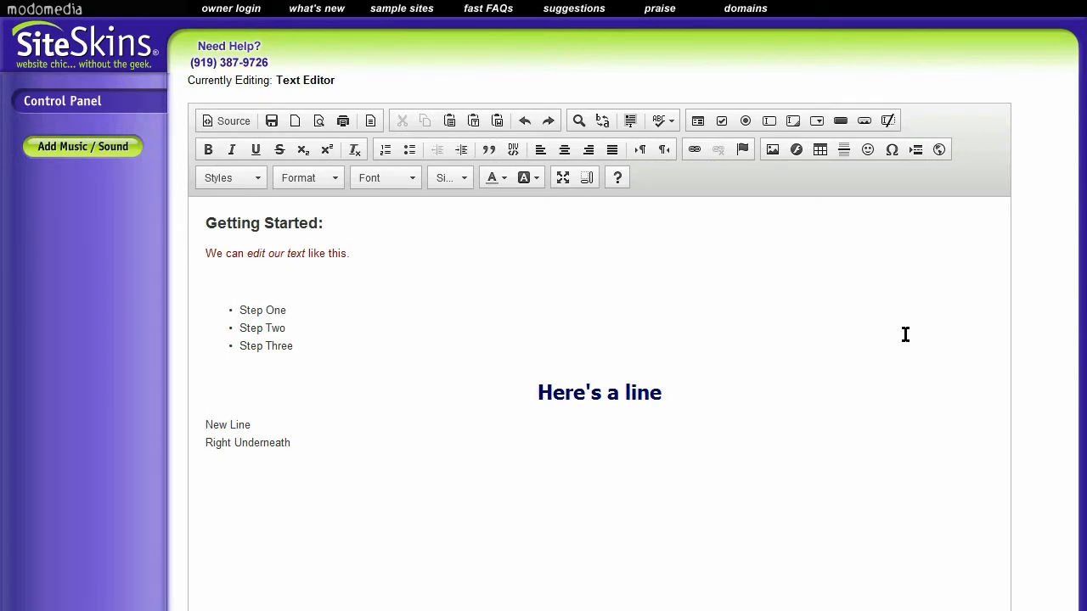
mouse_move(316, 448)
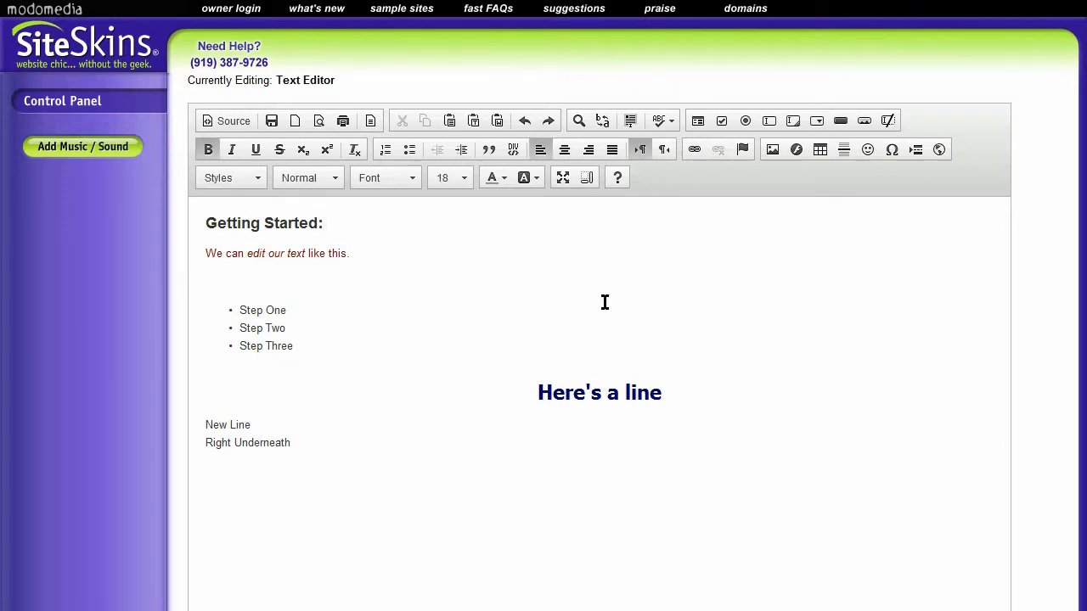
mouse_move(353, 218)
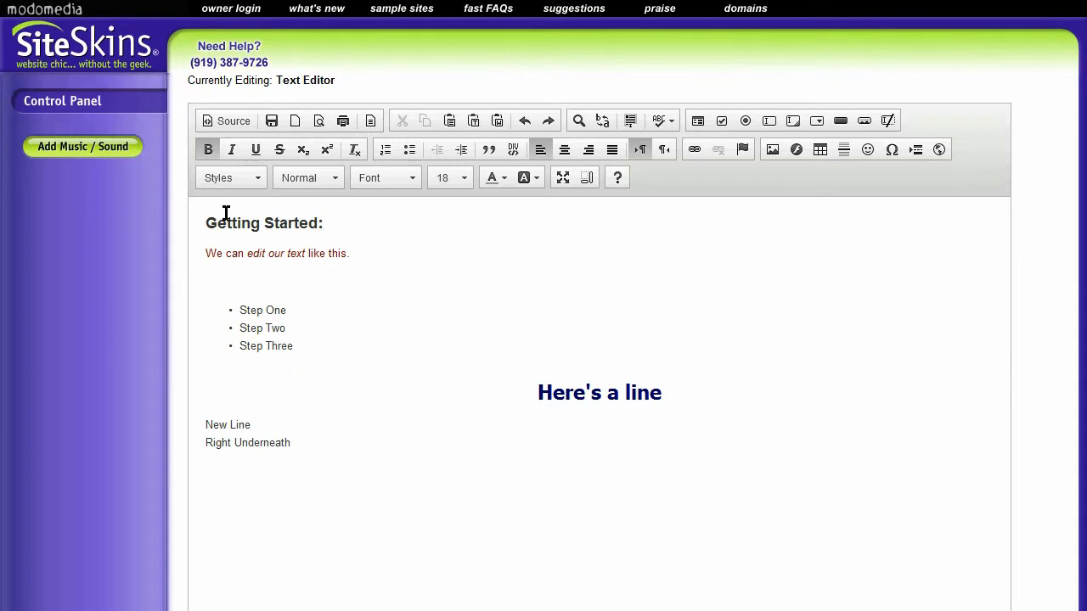
mouse_move(764, 197)
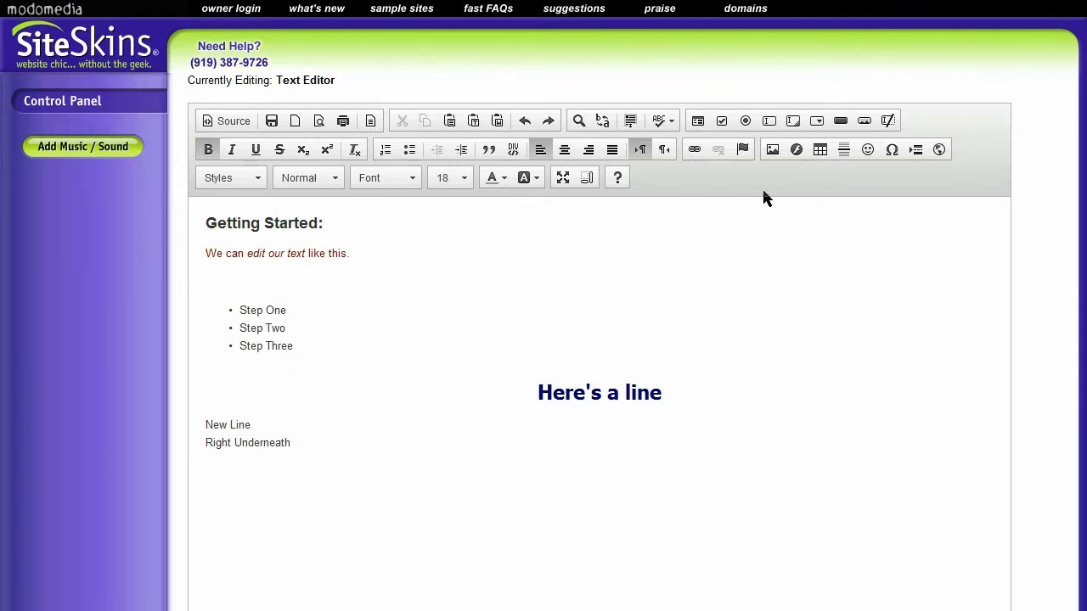
mouse_move(771, 149)
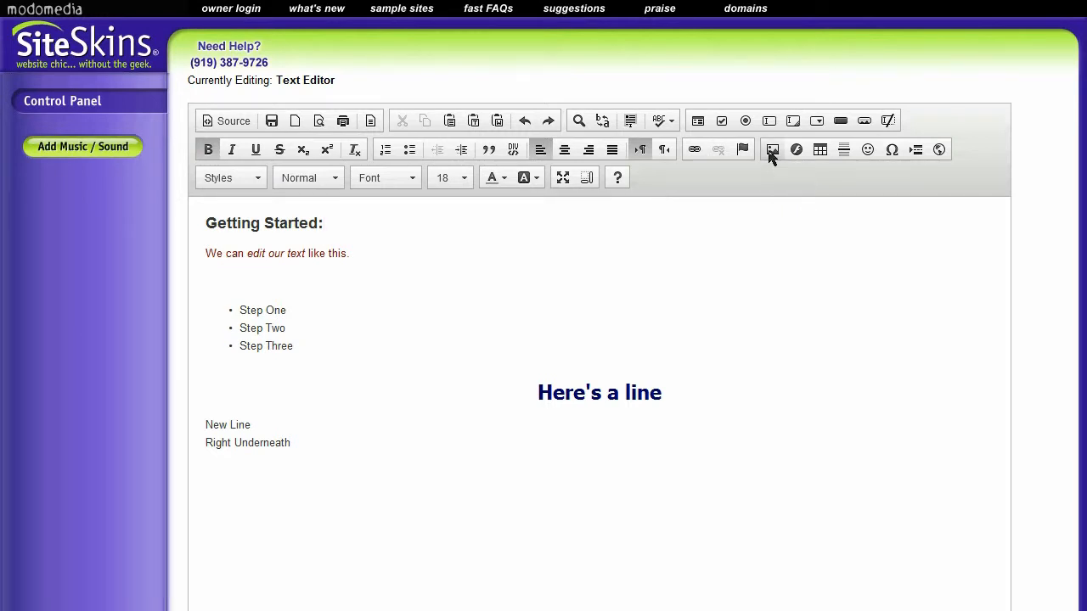
Start inserting an image and move the Image Properties dialog aside.
left_click(770, 149)
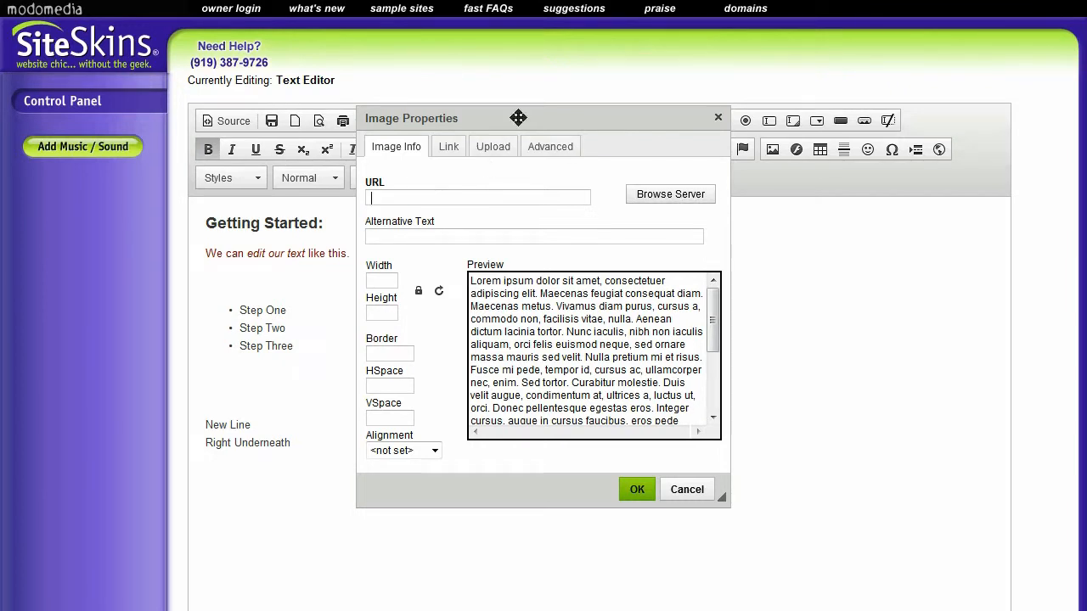
left_click_drag(518, 117, 499, 88)
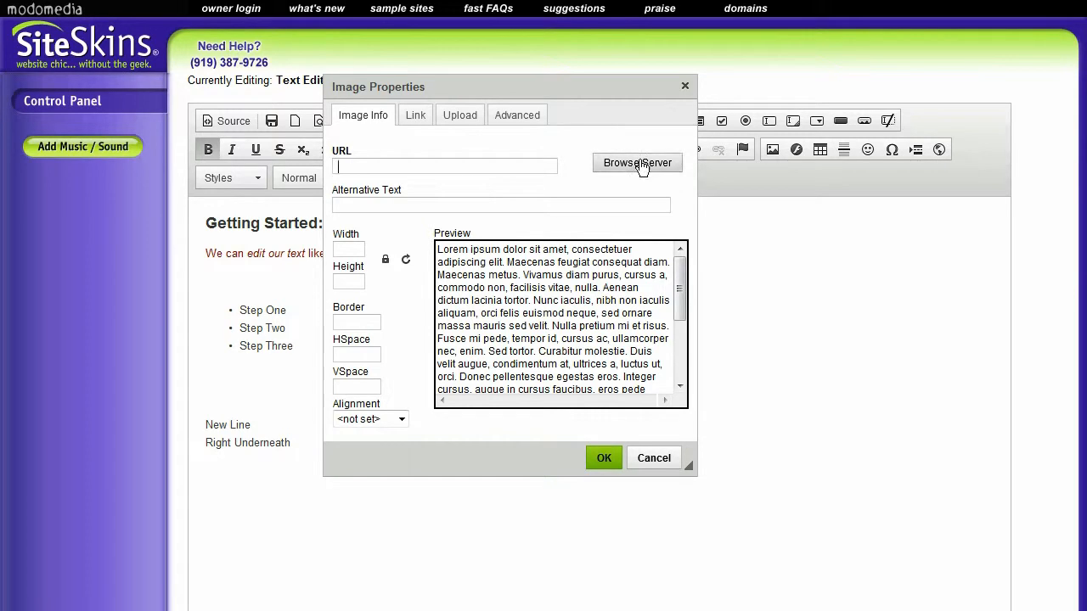
mouse_move(638, 163)
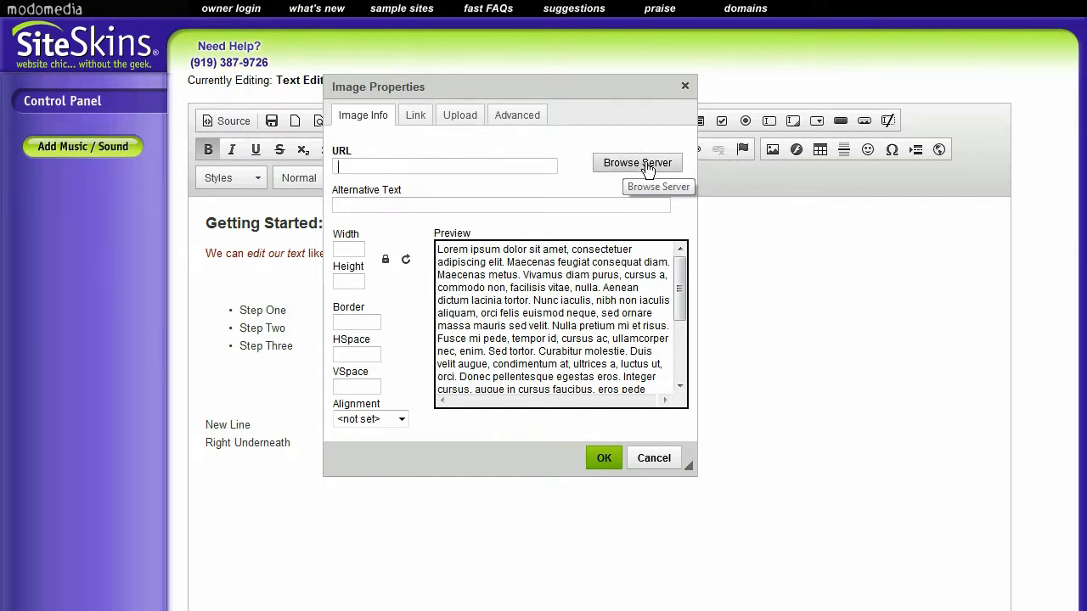
Browse the server and open CKFinder's upload panel on the empty Images folder.
left_click(637, 163)
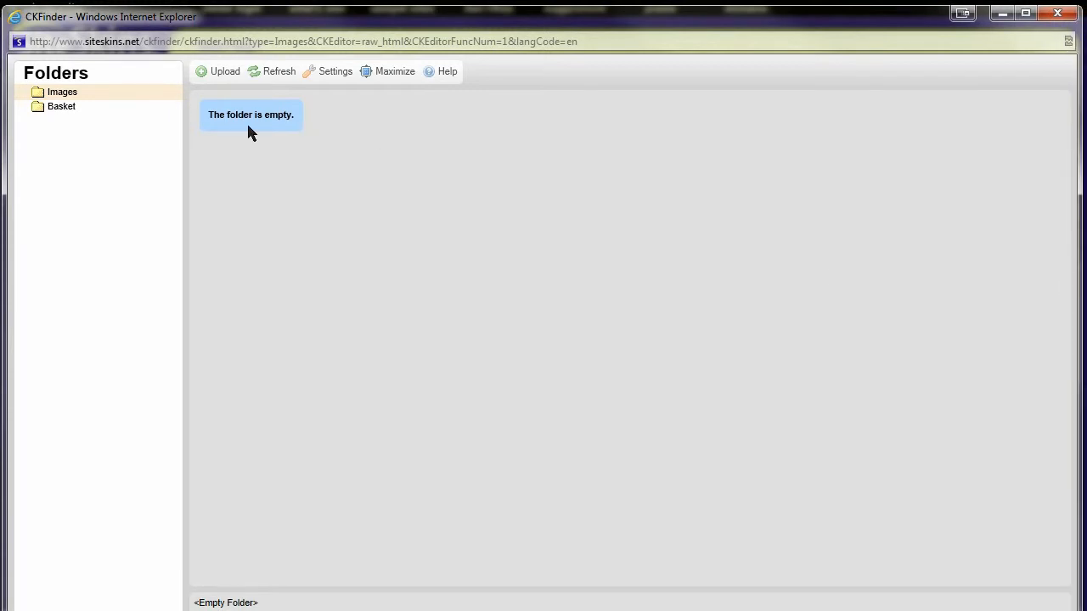
mouse_move(332, 129)
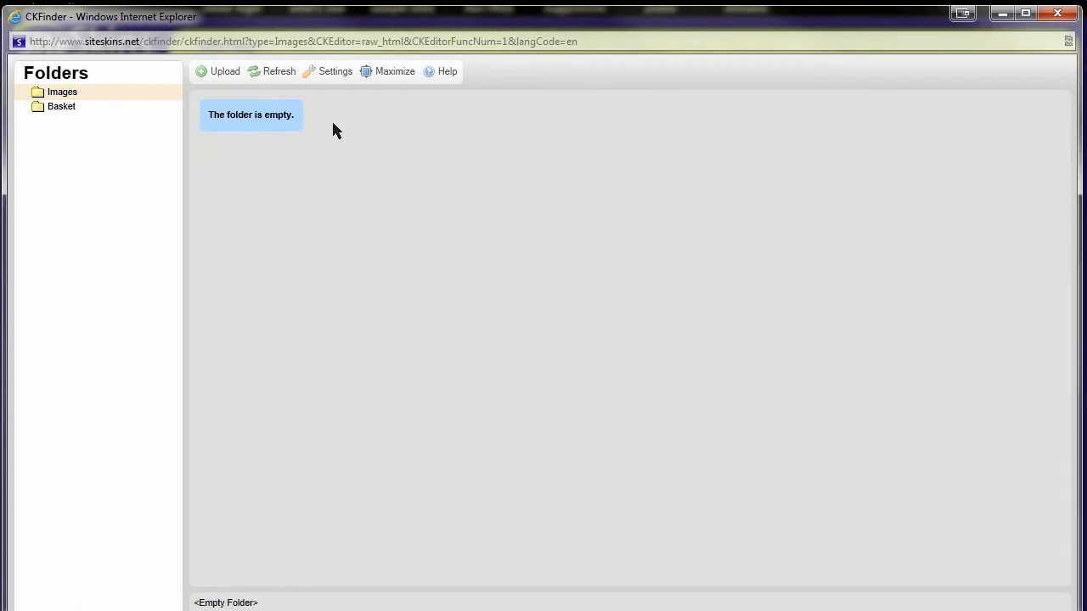
mouse_move(370, 139)
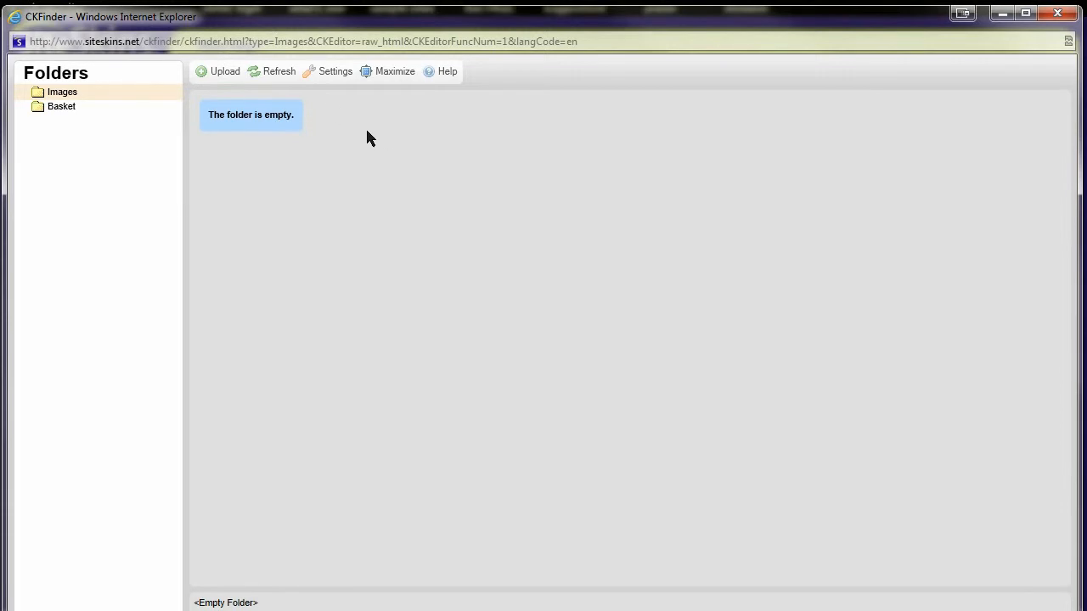
mouse_move(224, 72)
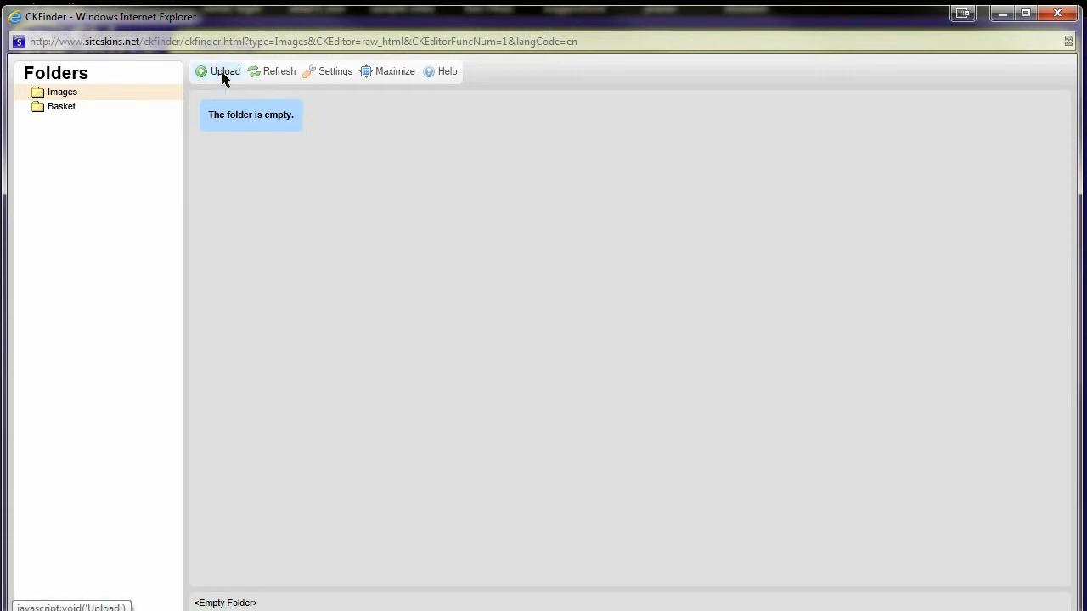
left_click(224, 72)
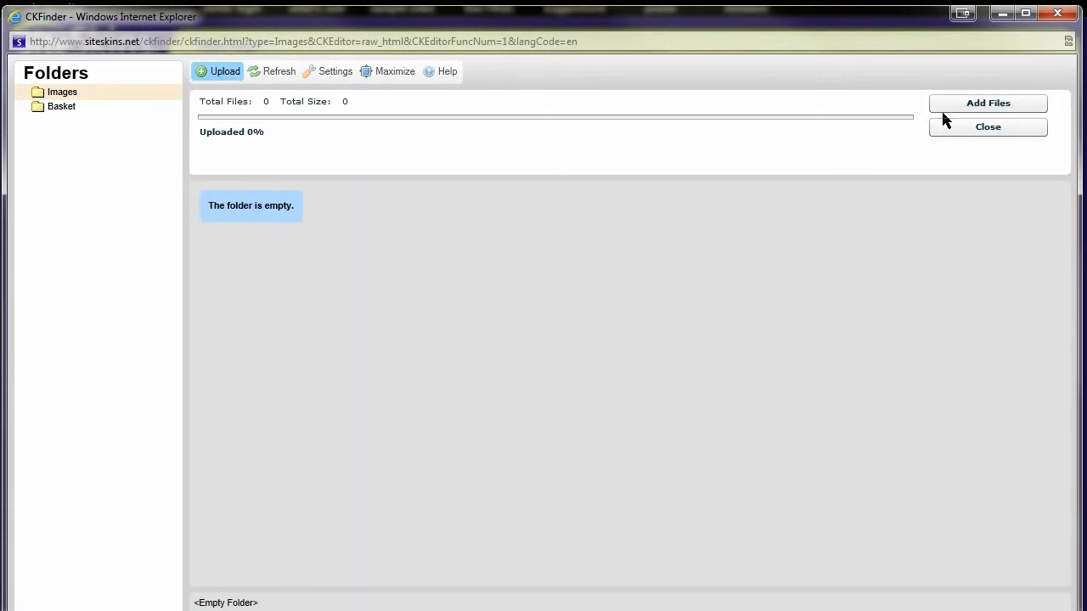
Navigate to the Web Photos folder on the desktop, shown as large thumbnails.
left_click(988, 103)
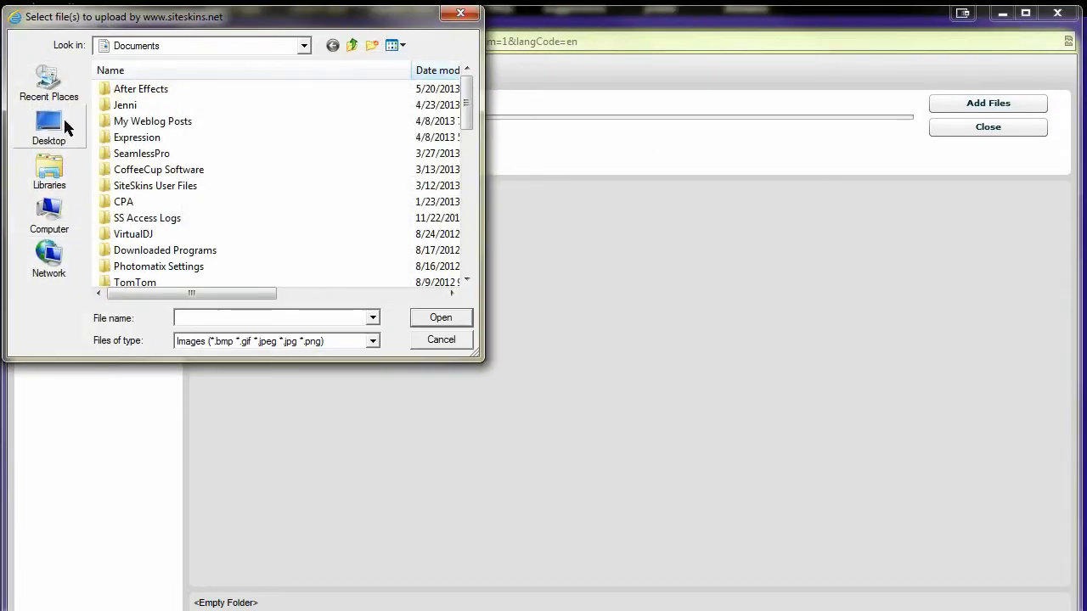
left_click(47, 81)
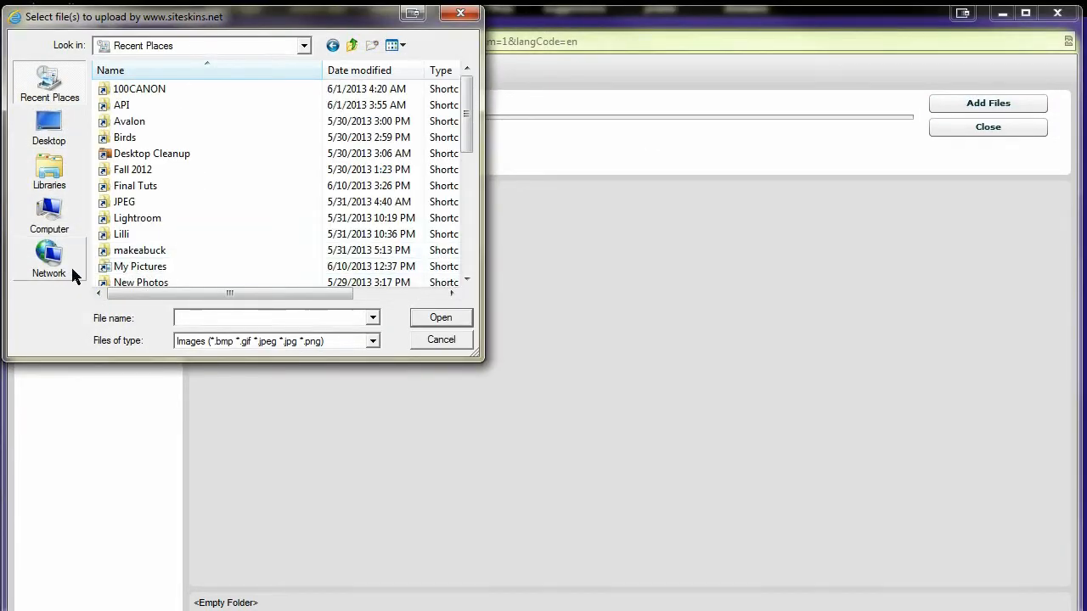
left_click(48, 127)
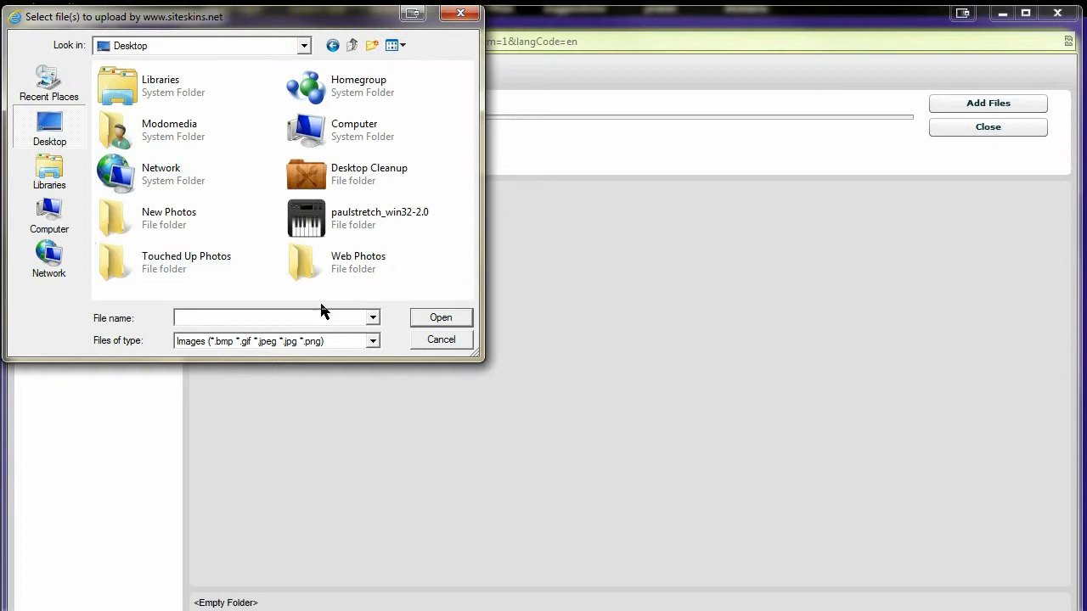
double_click(356, 261)
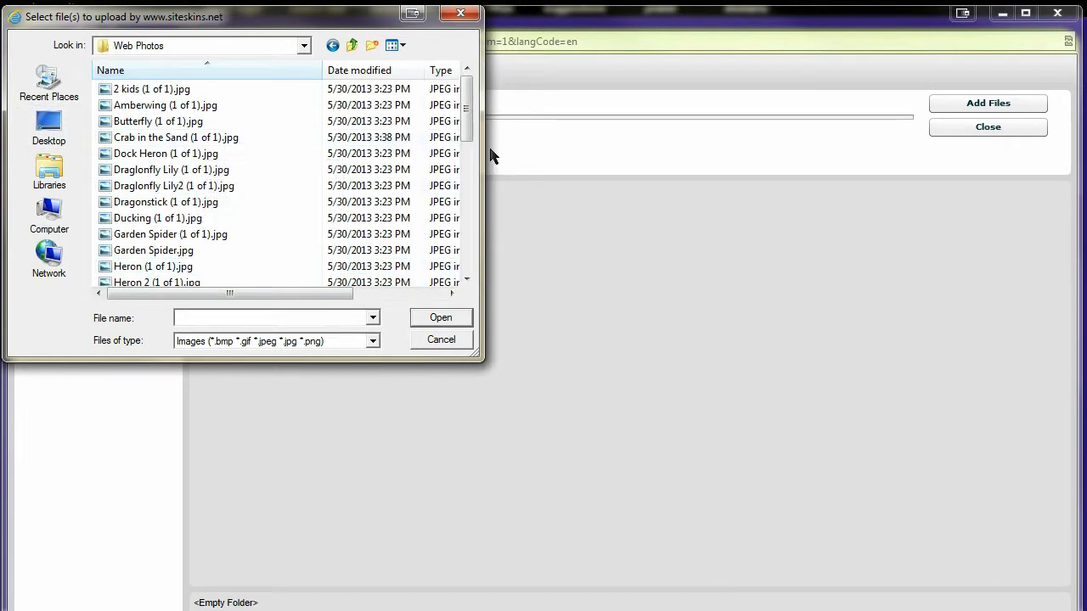
left_click(390, 44)
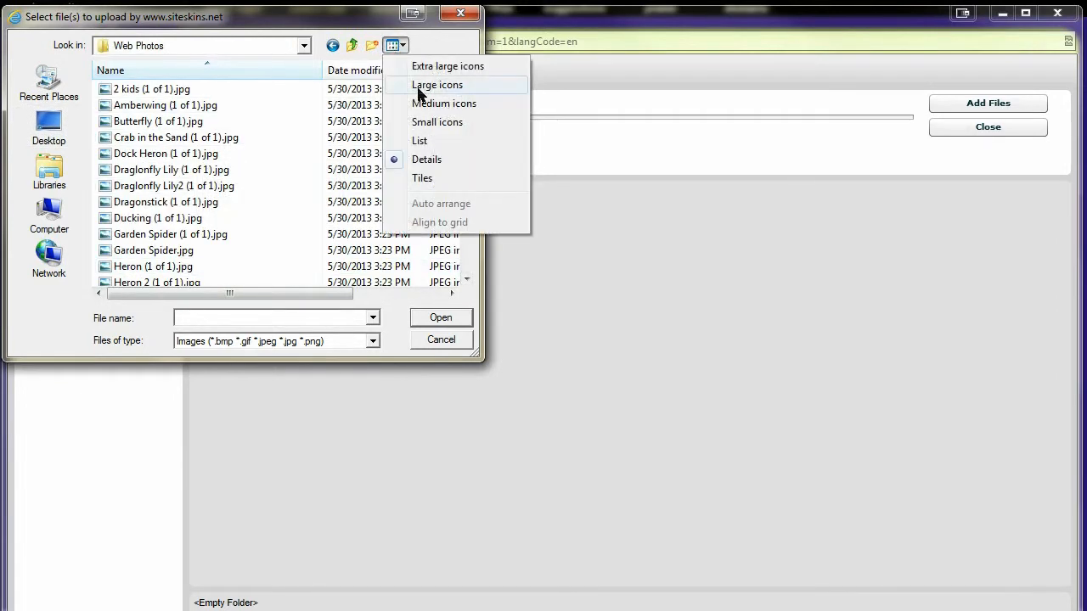
left_click(437, 85)
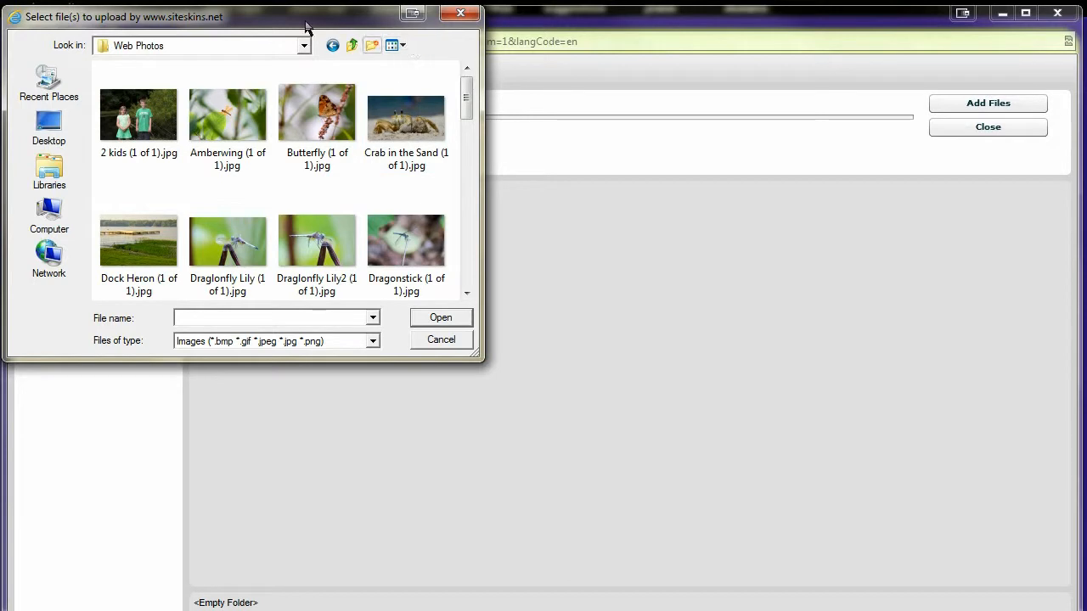
left_click(461, 76)
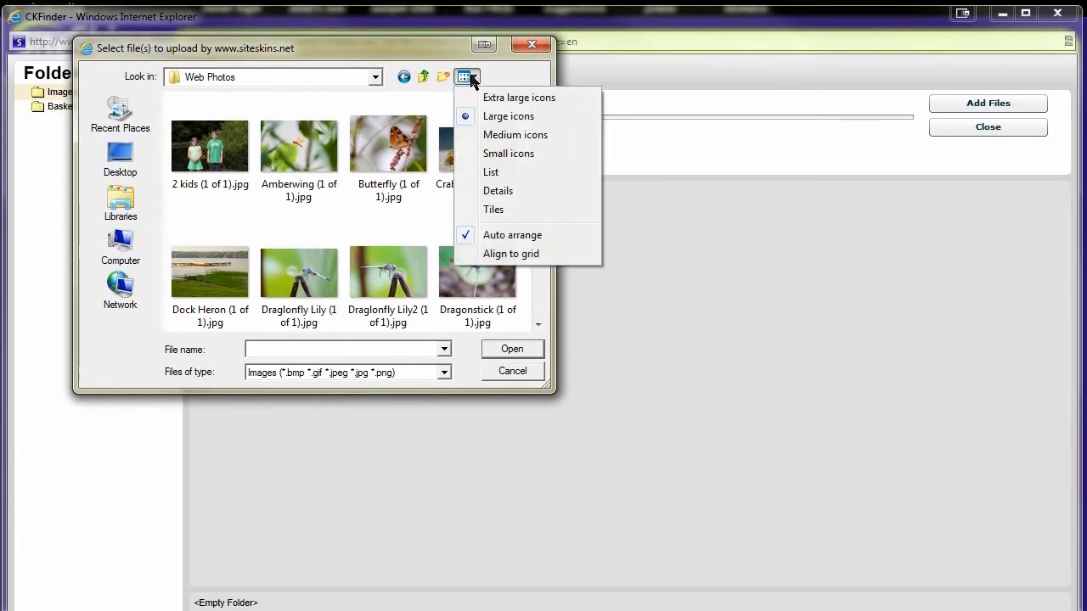
left_click(465, 77)
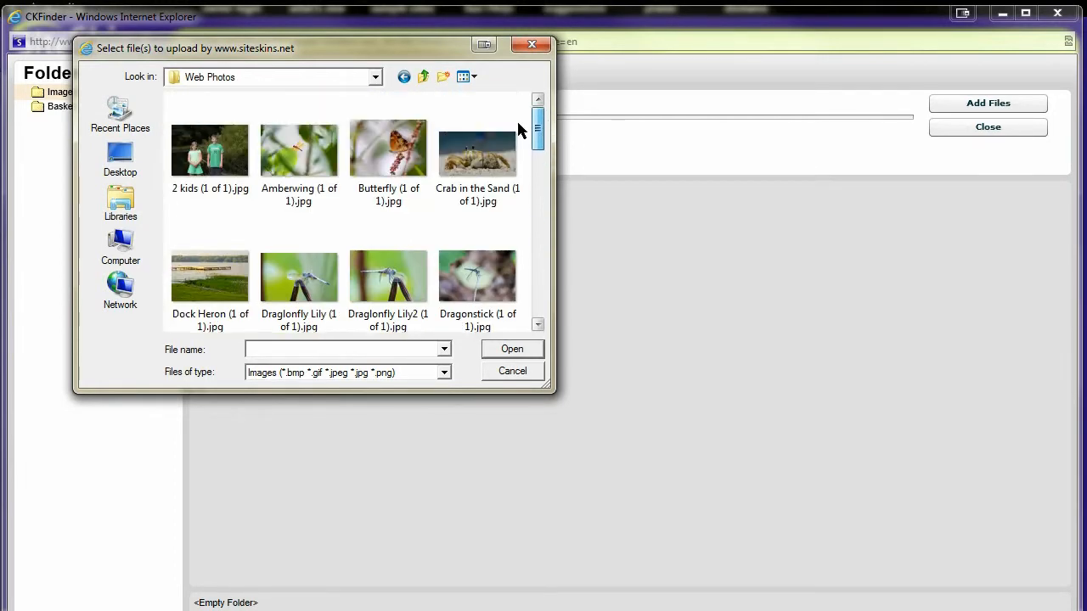
Select the Amberwing, Butterfly, Crab in the Sand and Dock Heron photos and upload them.
left_click(210, 149)
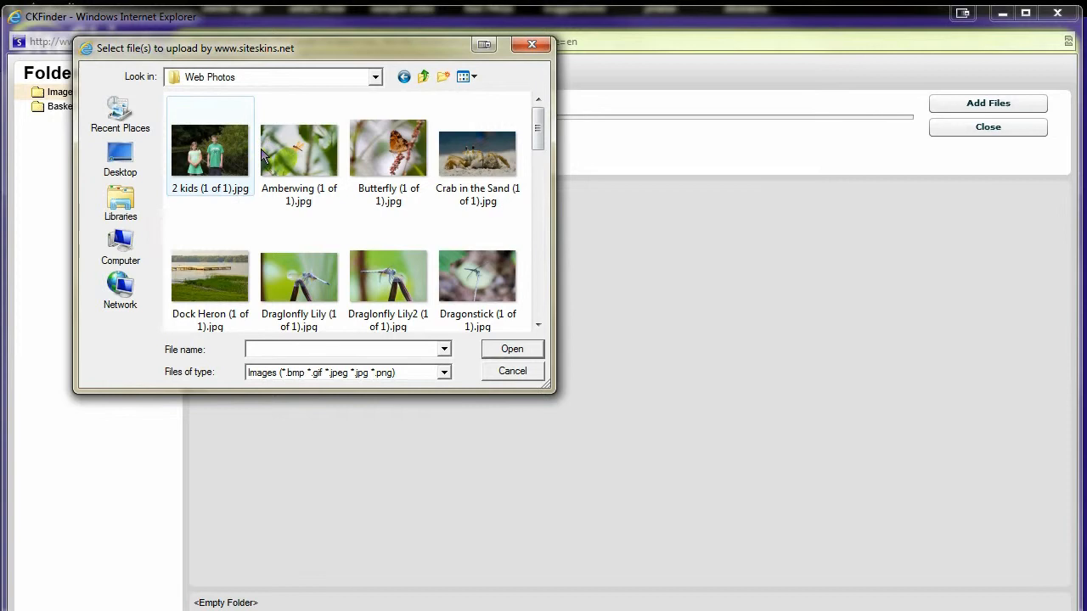
left_click(299, 153)
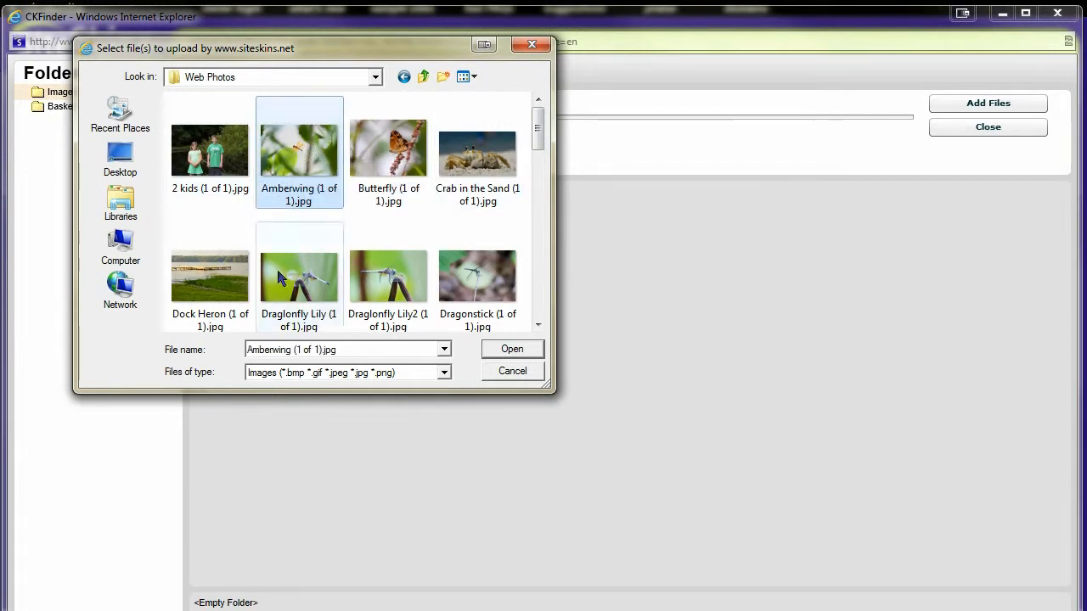
left_click(210, 272)
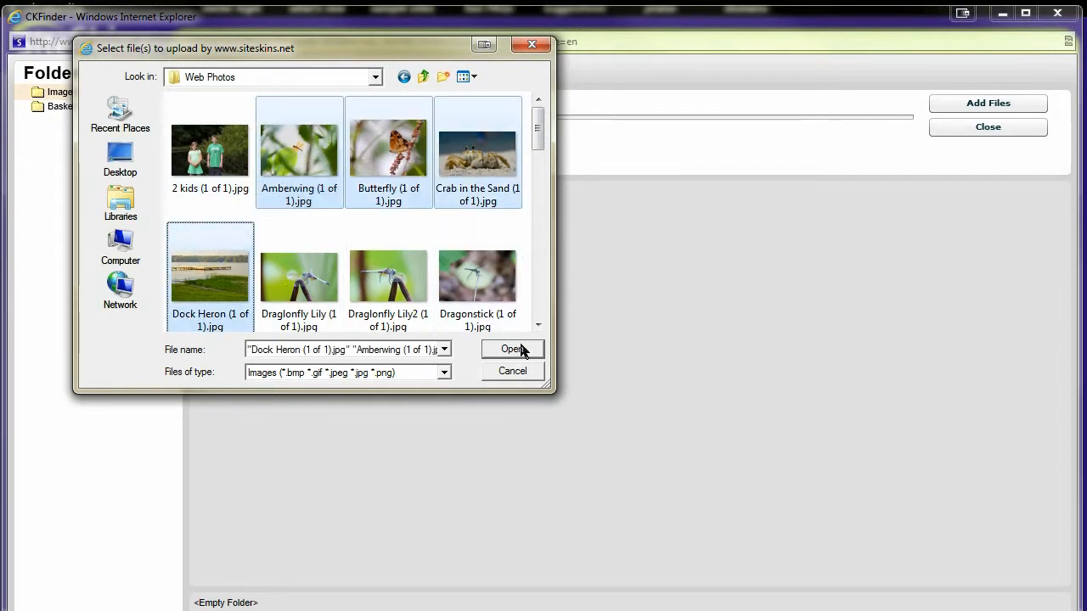
left_click(511, 350)
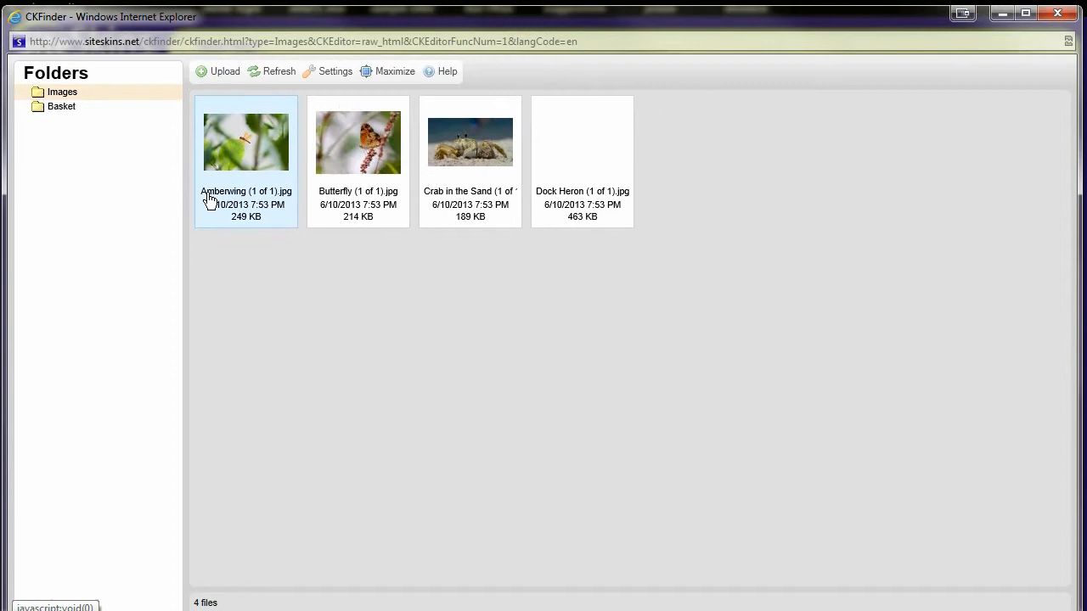
Look through the uploaded photos and choose Crab in the Sand (1 of 1).jpg for the page.
left_click(580, 142)
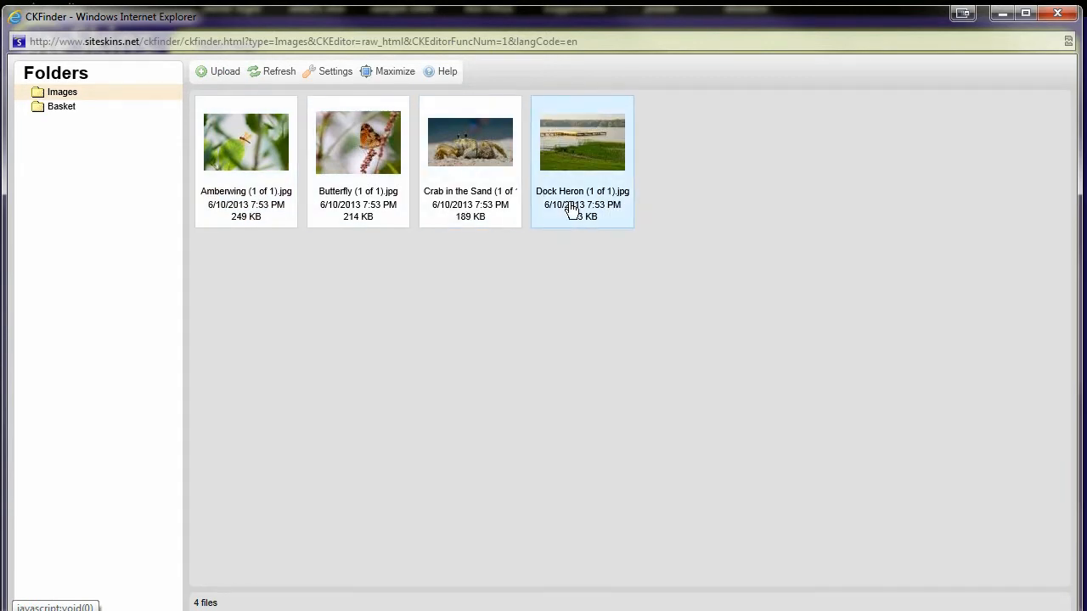
mouse_move(619, 173)
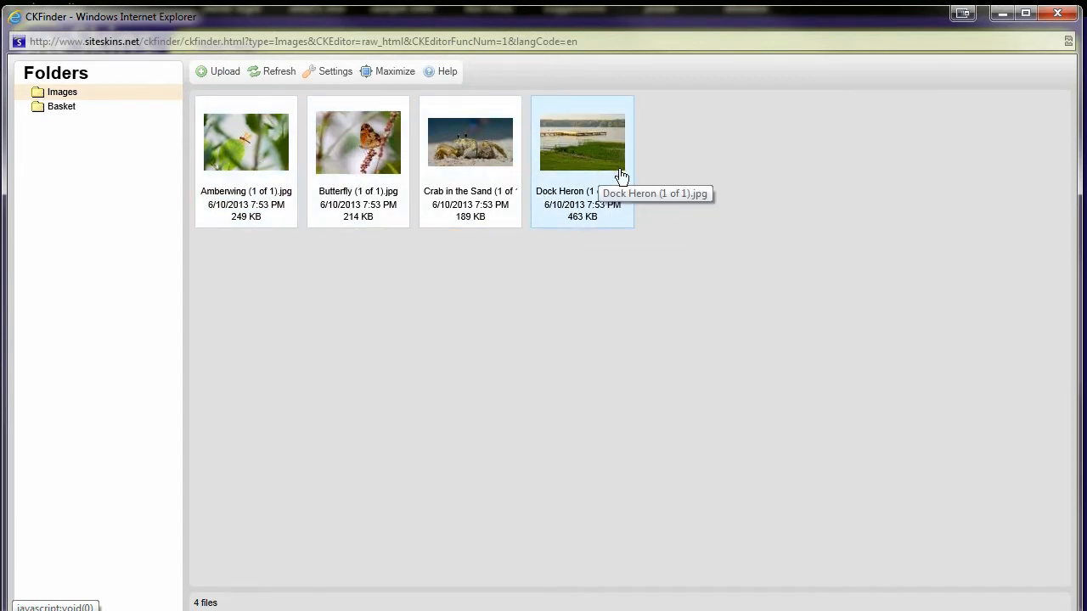
left_click(244, 143)
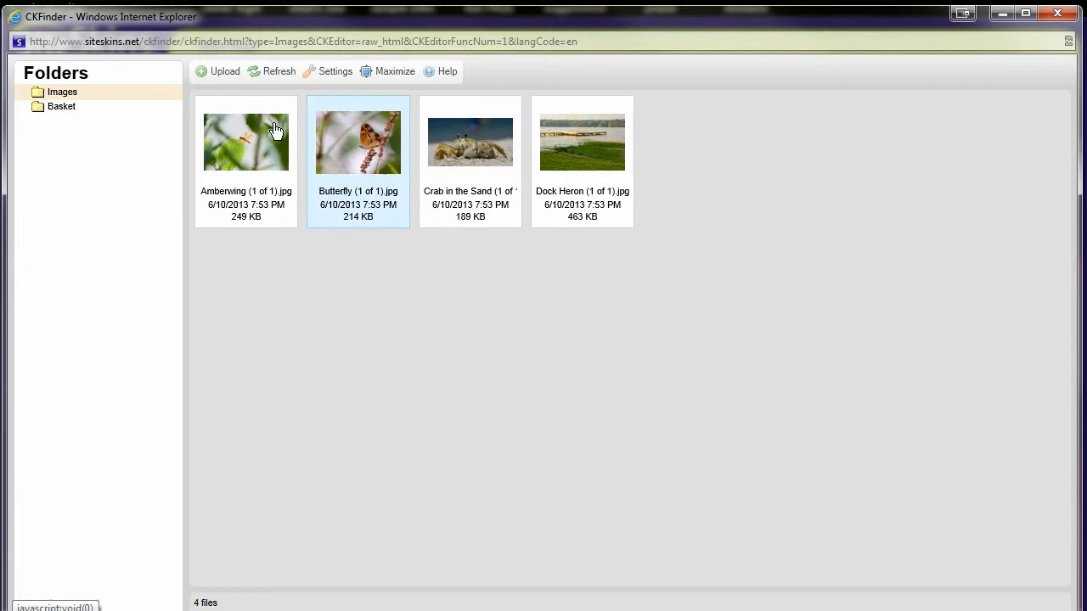
mouse_move(336, 145)
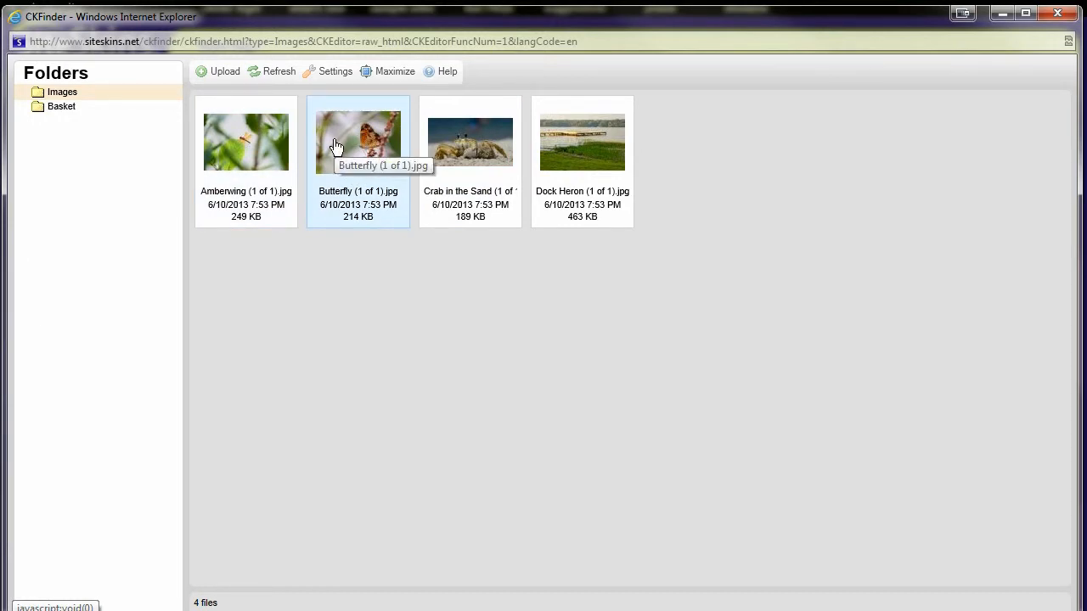
left_click(468, 143)
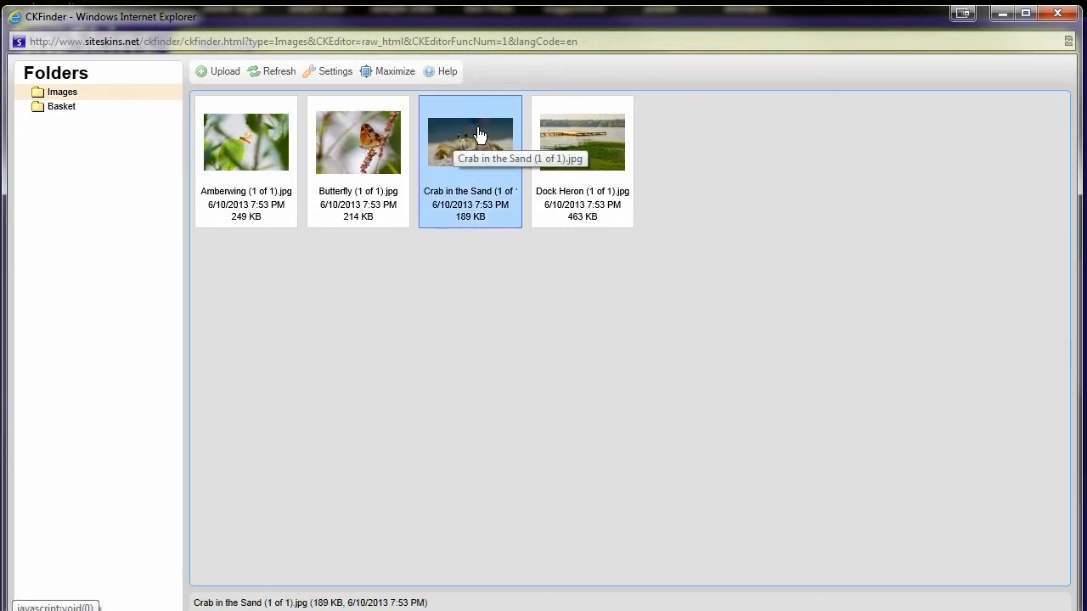
double_click(469, 143)
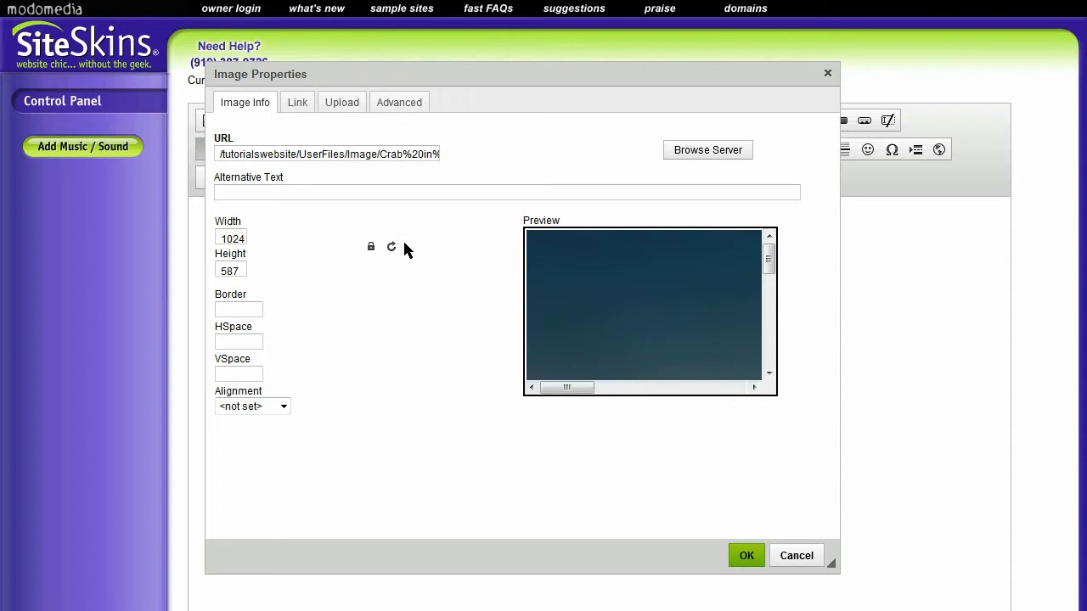
mouse_move(582, 322)
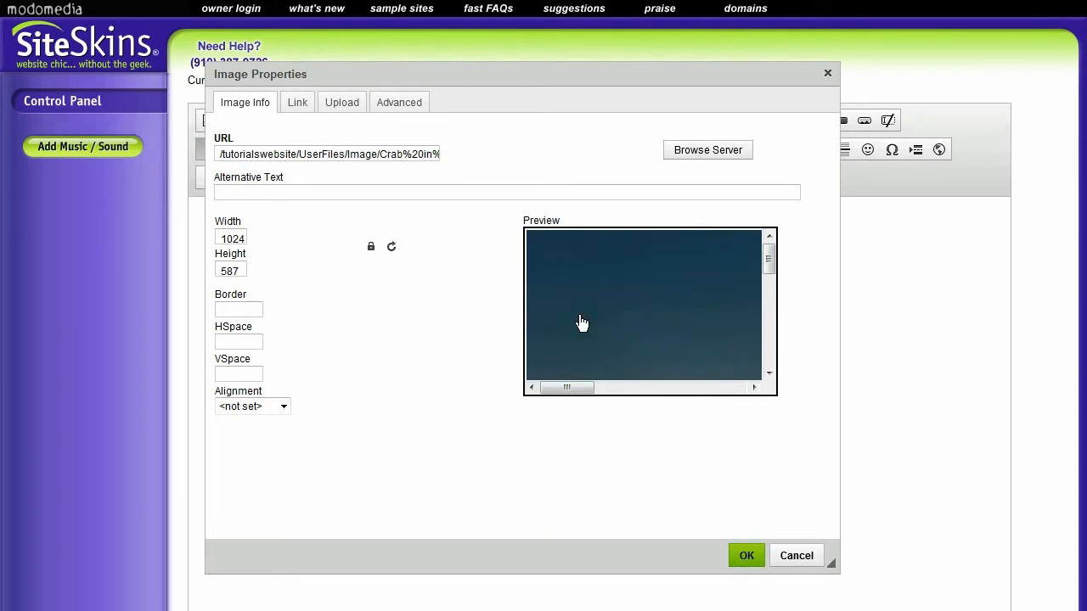
Set the crab photo width to 500 with locked ratio (height 287) and insert it.
triple_click(231, 238)
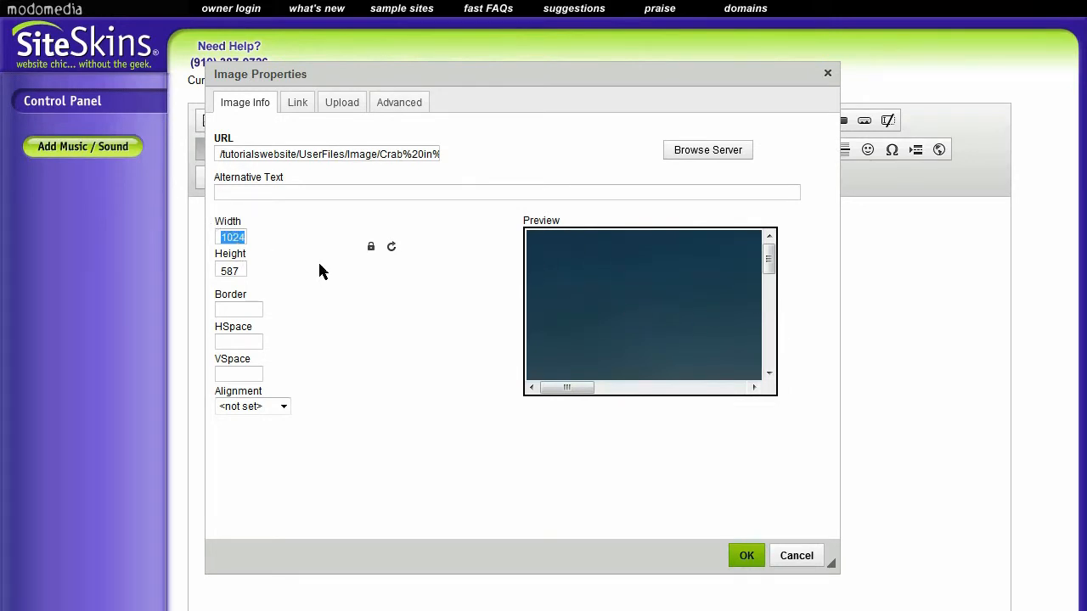
mouse_move(370, 248)
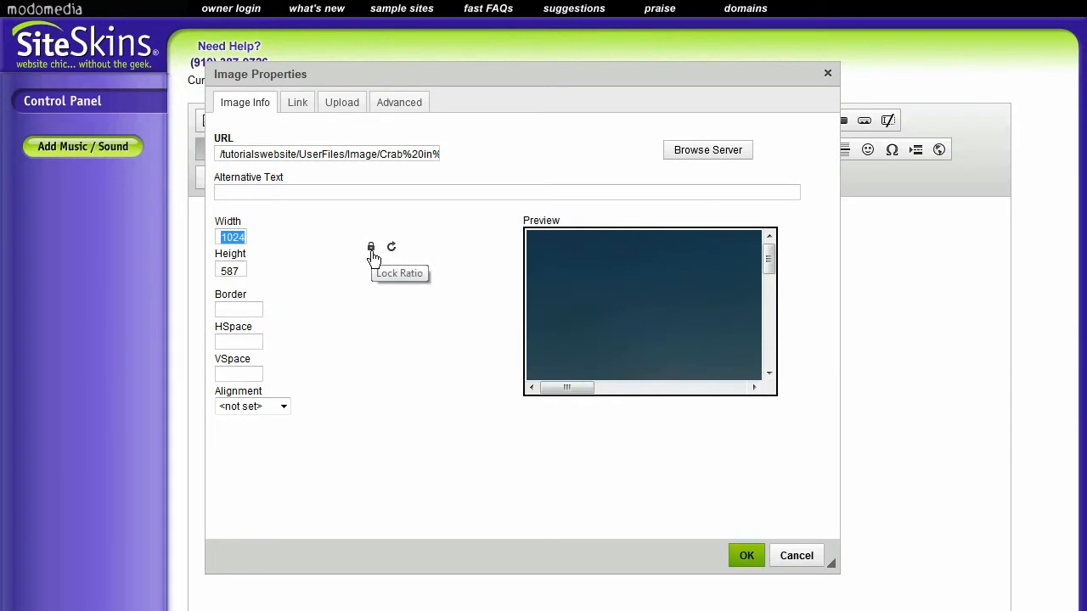
mouse_move(365, 247)
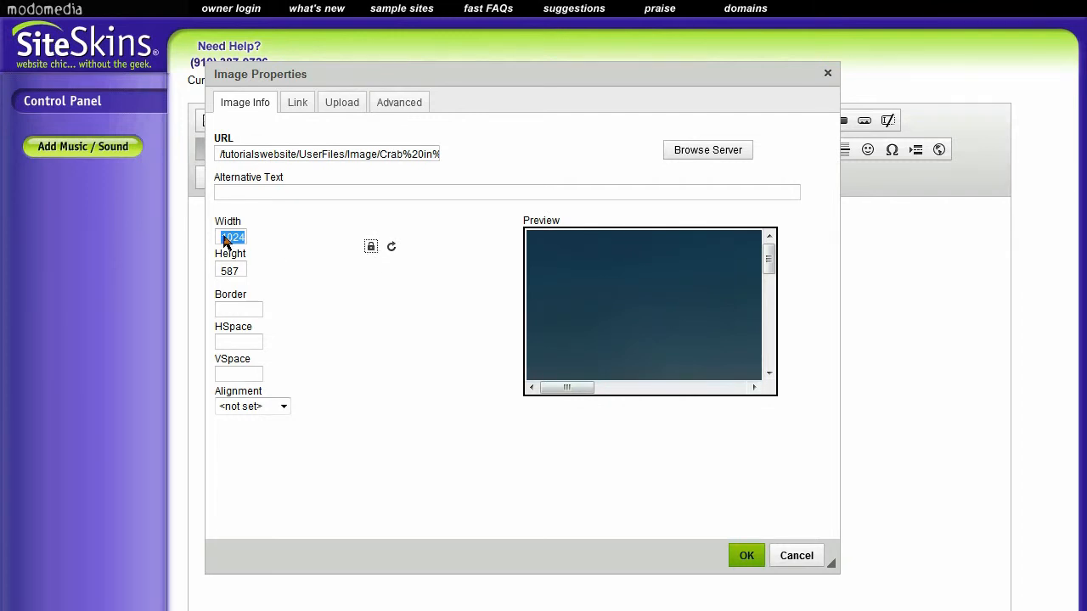
left_click(246, 237)
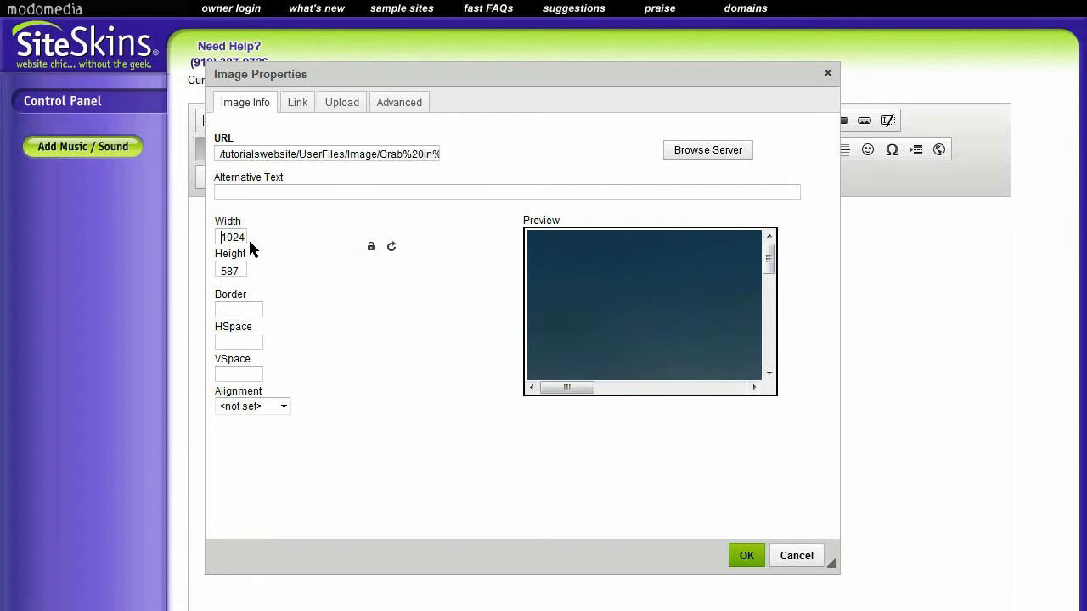
type("500")
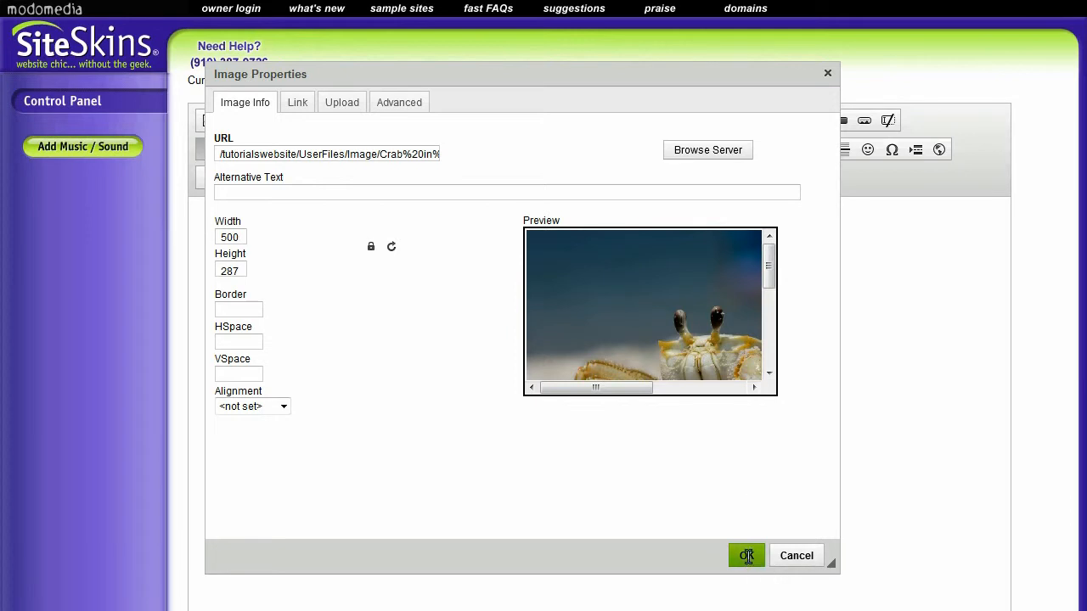
left_click(747, 556)
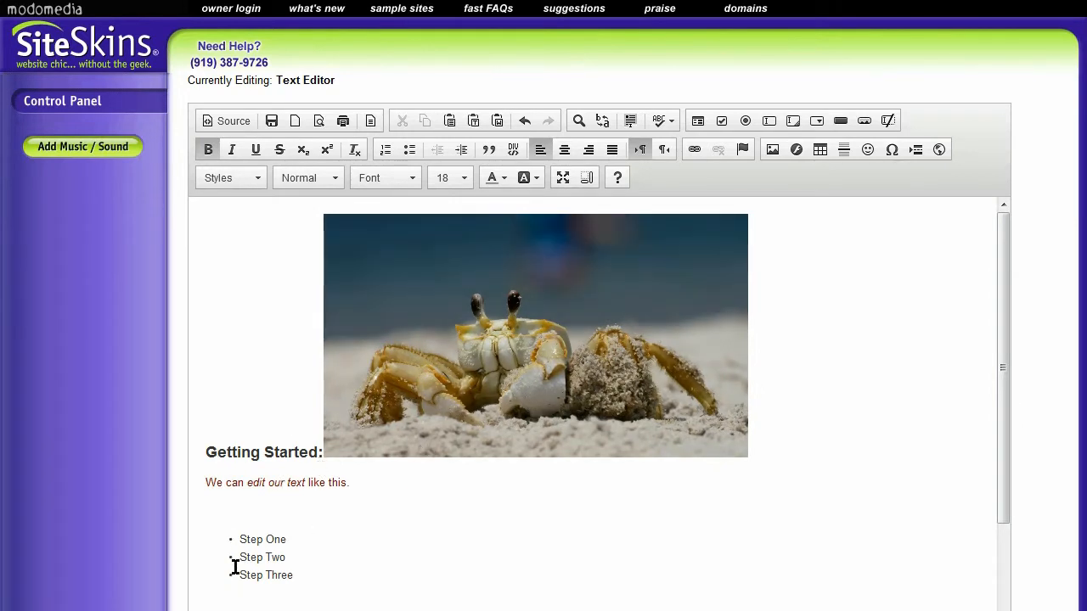
scroll("down", 3)
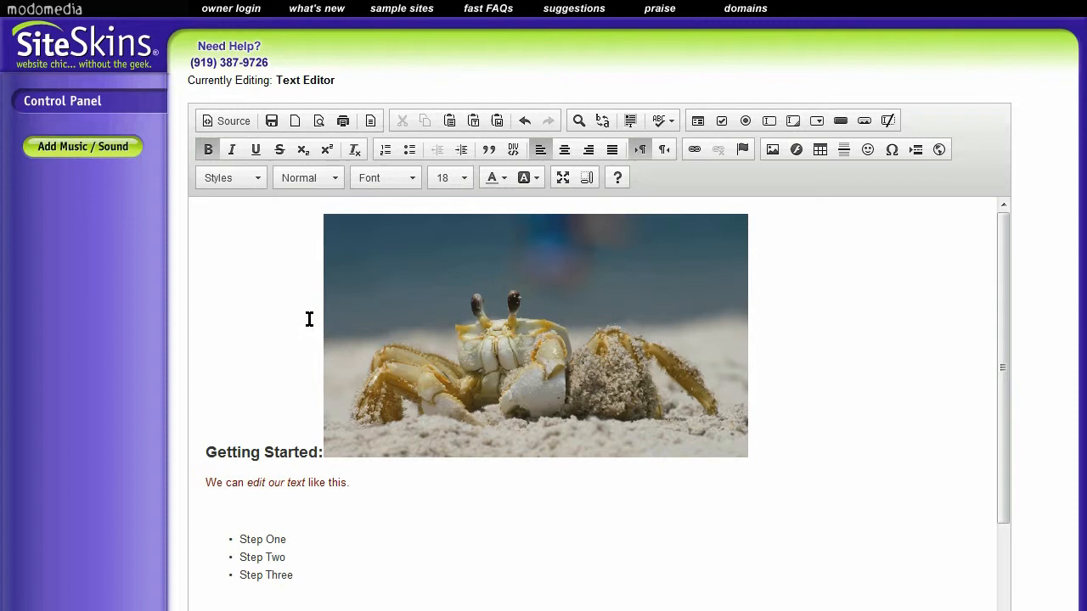
mouse_move(666, 472)
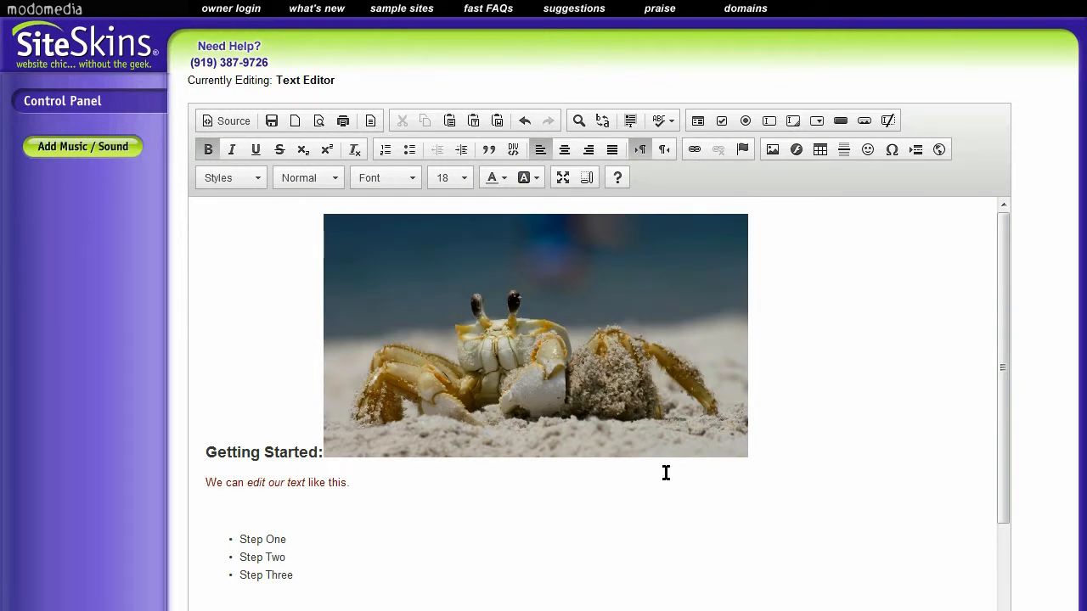
mouse_move(779, 548)
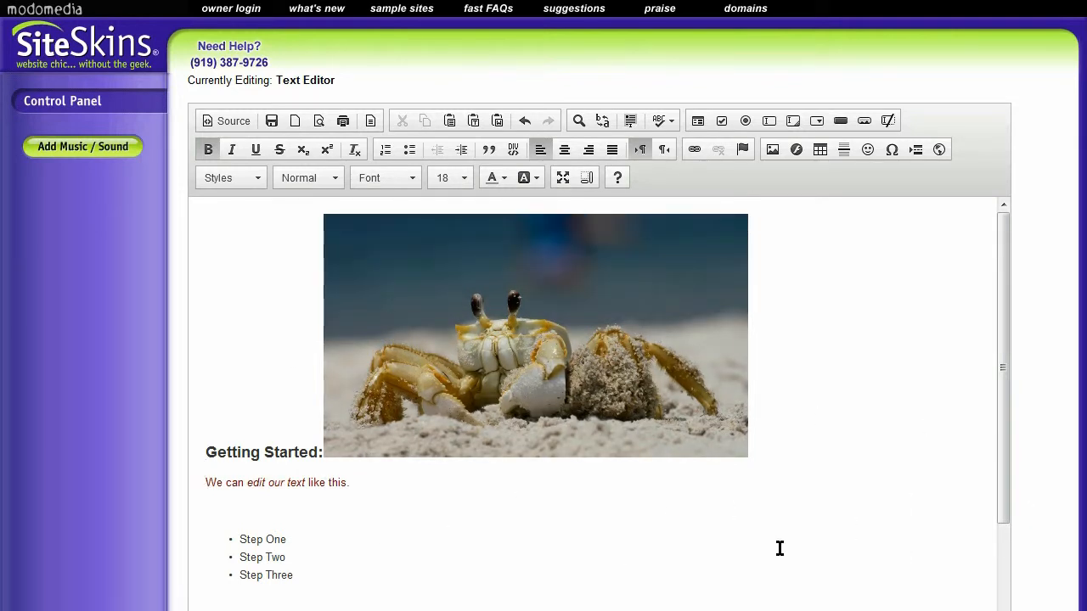
scroll("down", 3)
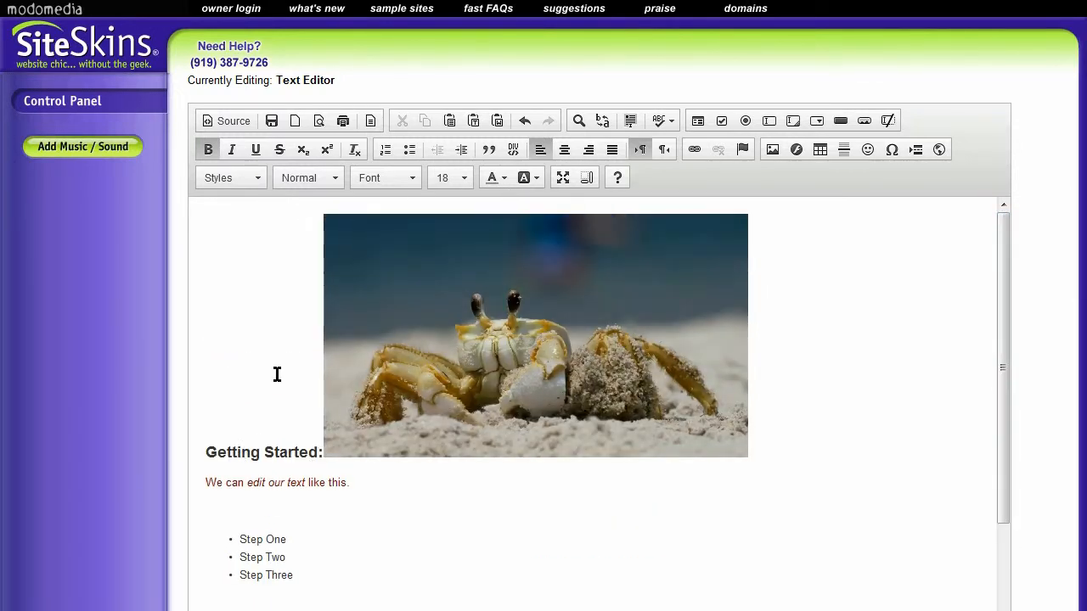
mouse_move(312, 460)
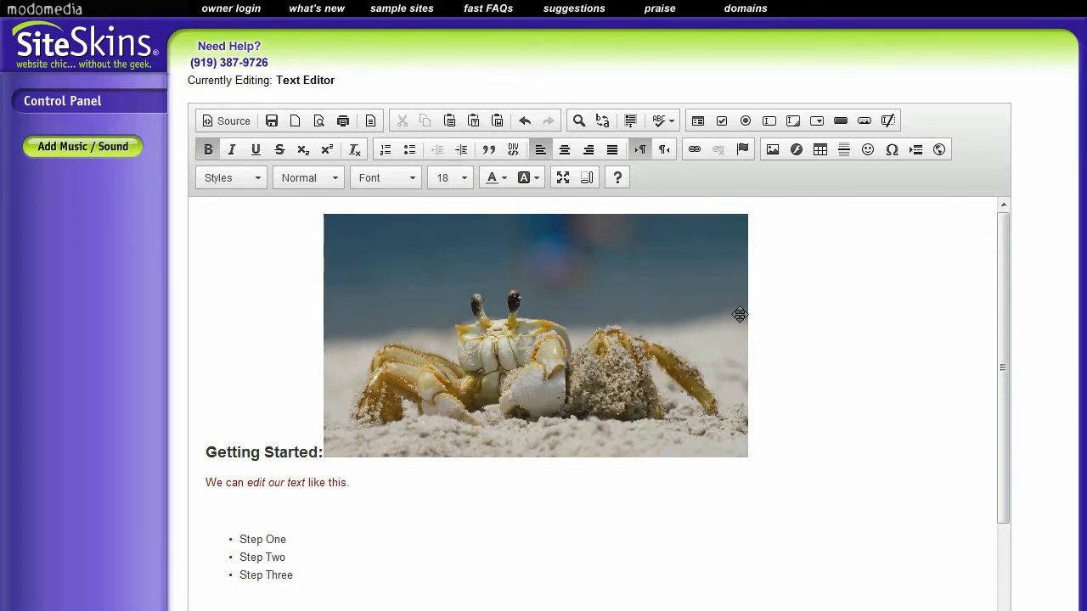
Bring up the crab photo's Image Properties from its context menu.
left_click(535, 336)
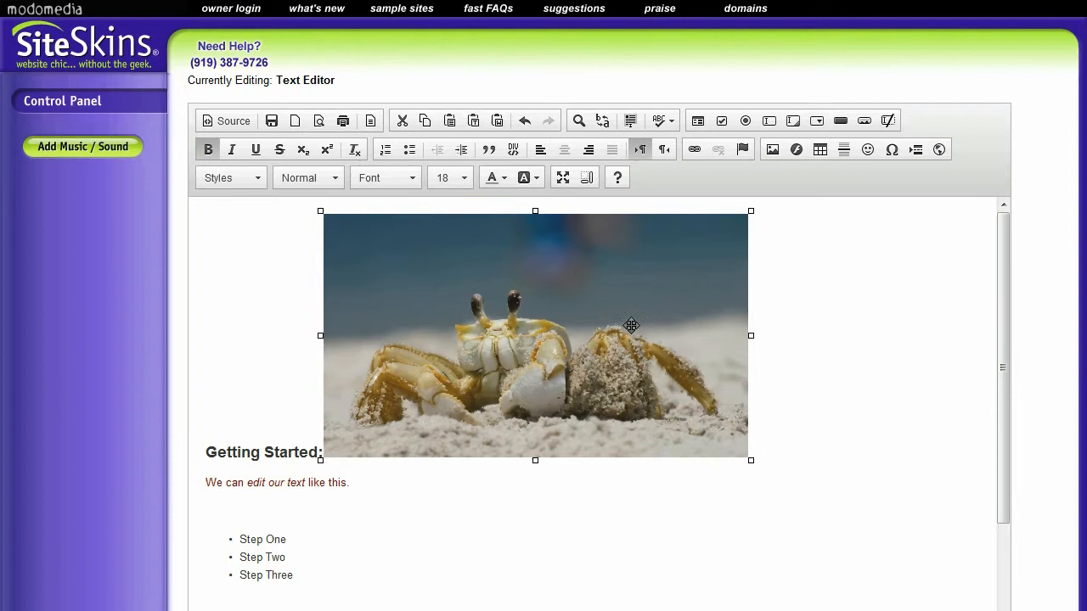
right_click(632, 326)
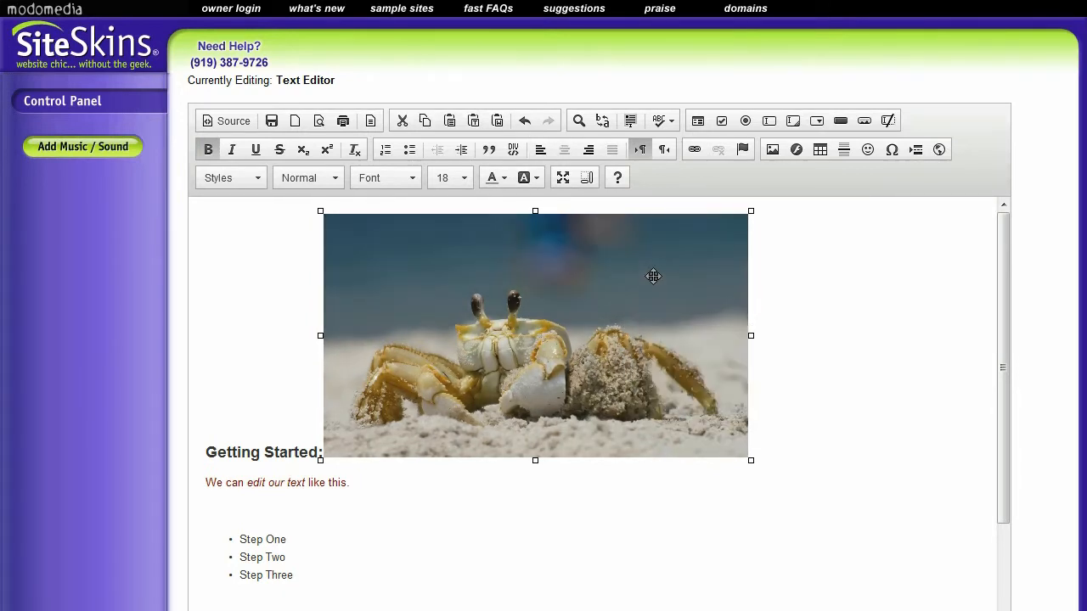
right_click(653, 275)
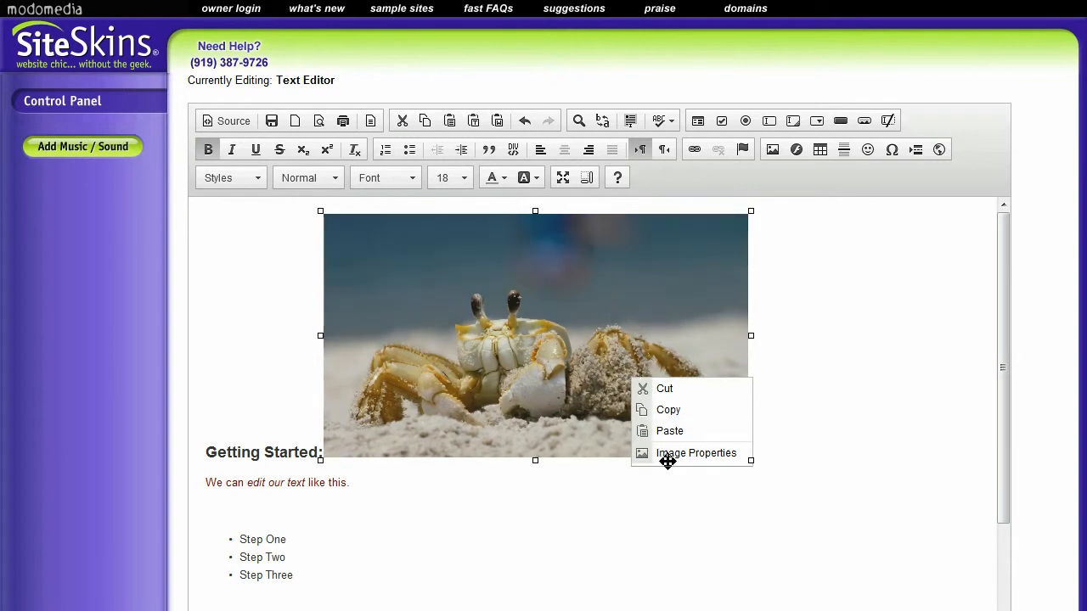
left_click(696, 452)
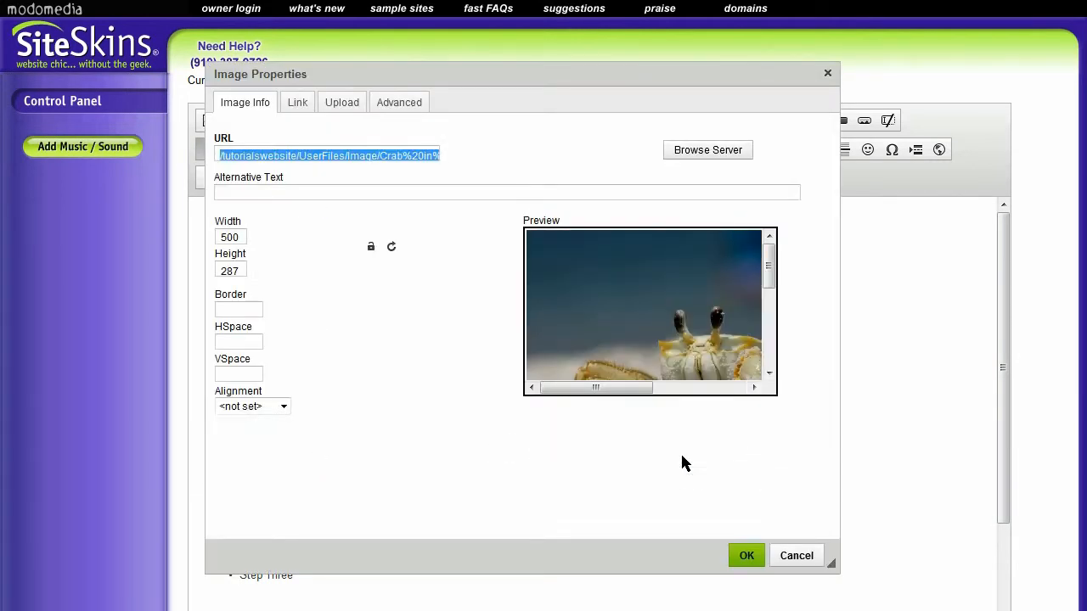
Set the crab photo's alignment to Right so text flows beside it.
left_click(284, 406)
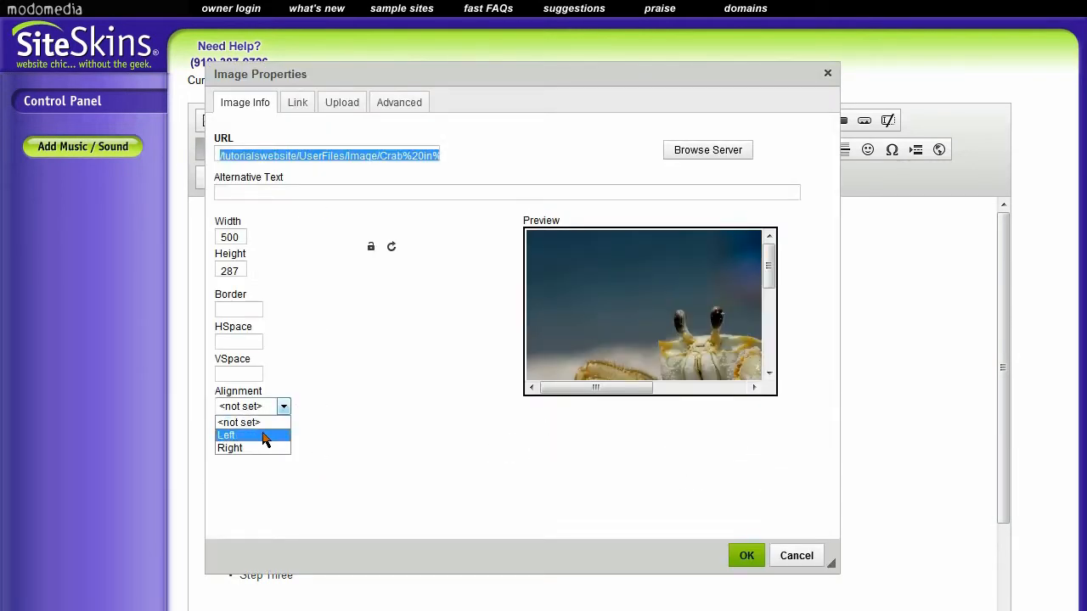
left_click(229, 448)
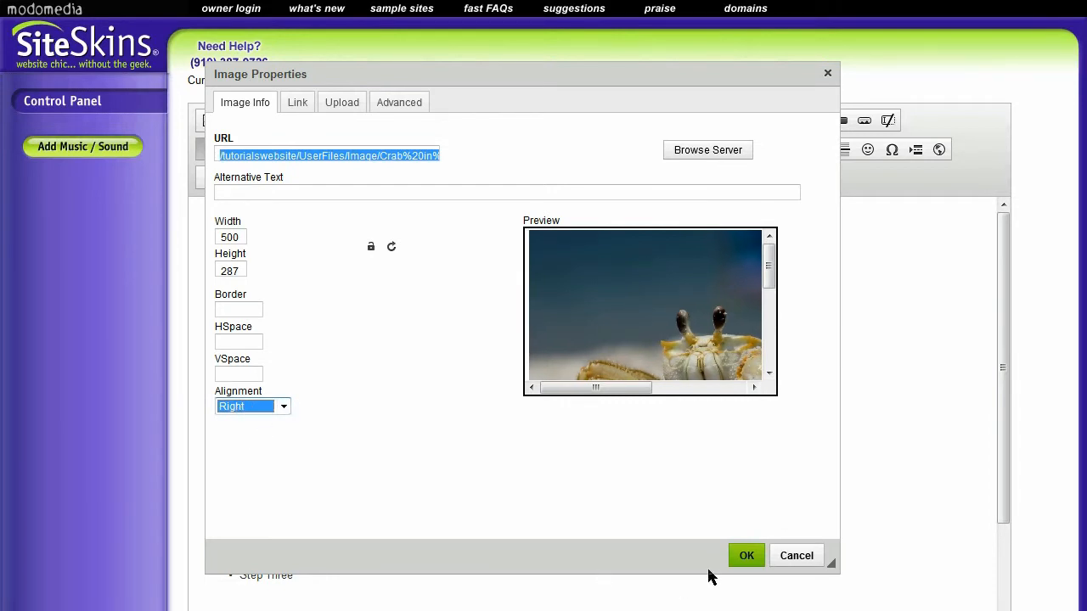
left_click(745, 555)
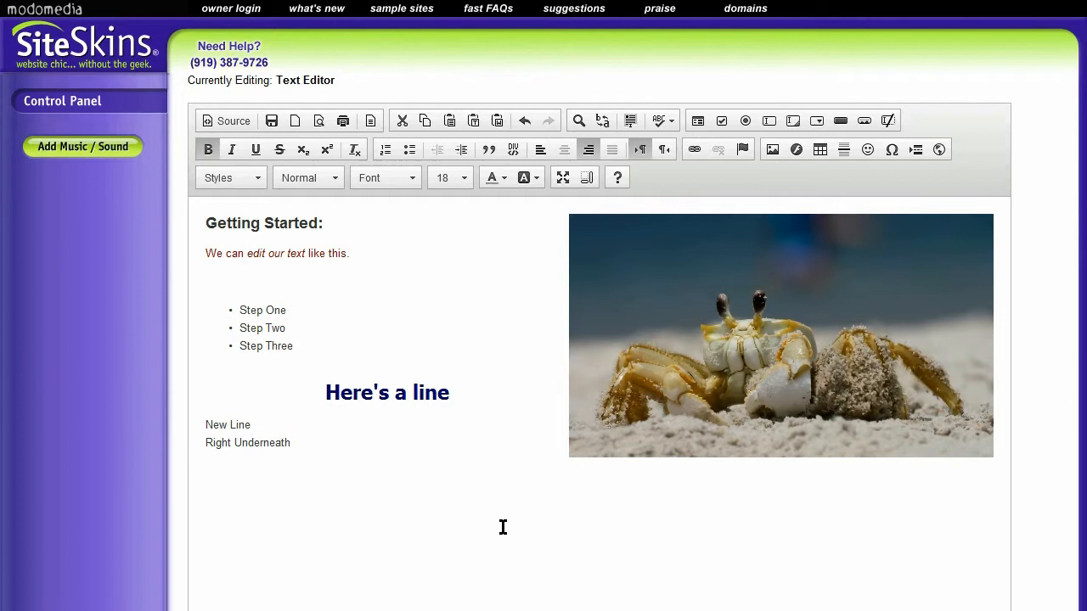
mouse_move(482, 296)
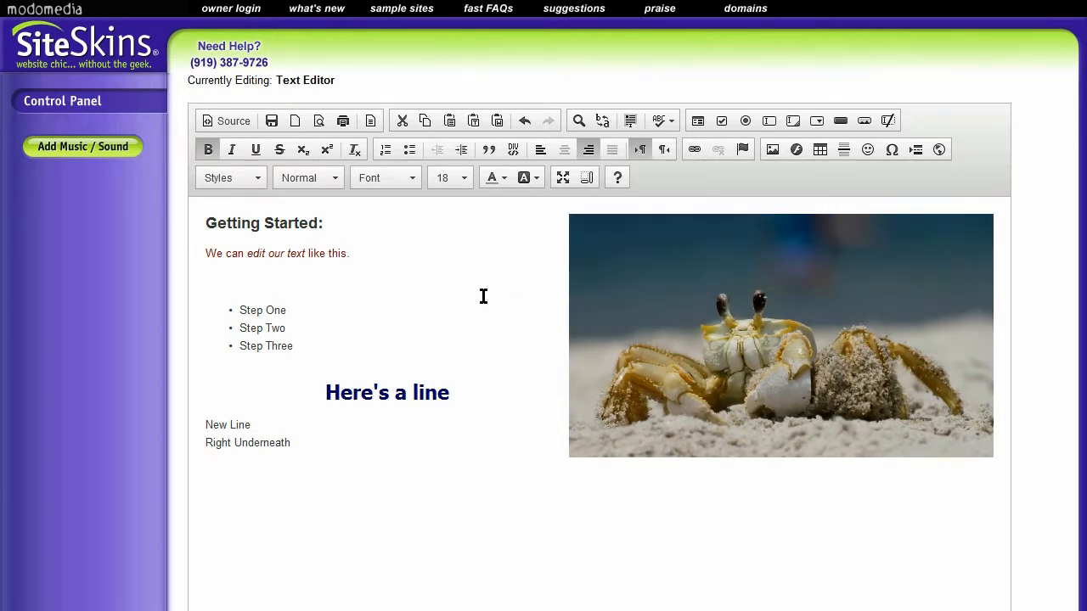
mouse_move(323, 211)
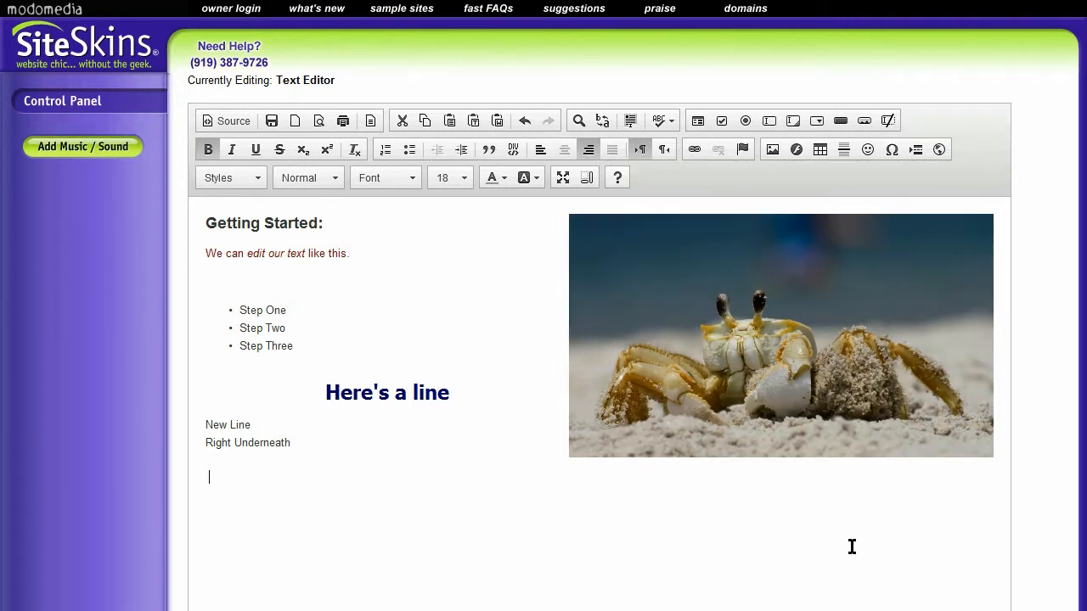
Publish the edited Text Editor page with Publish & Exit.
scroll("down", 3)
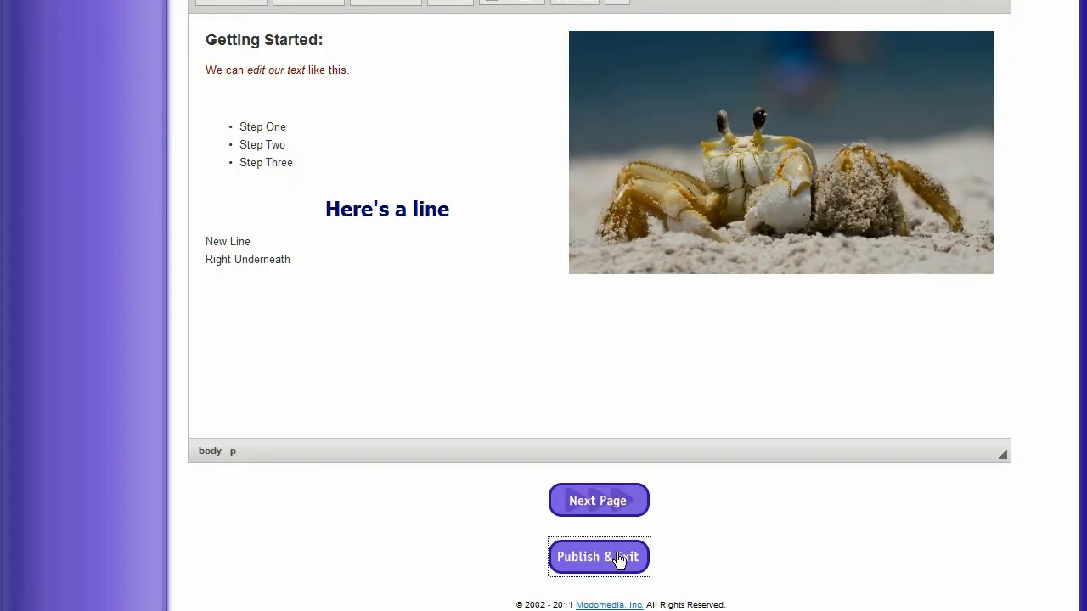
left_click(598, 557)
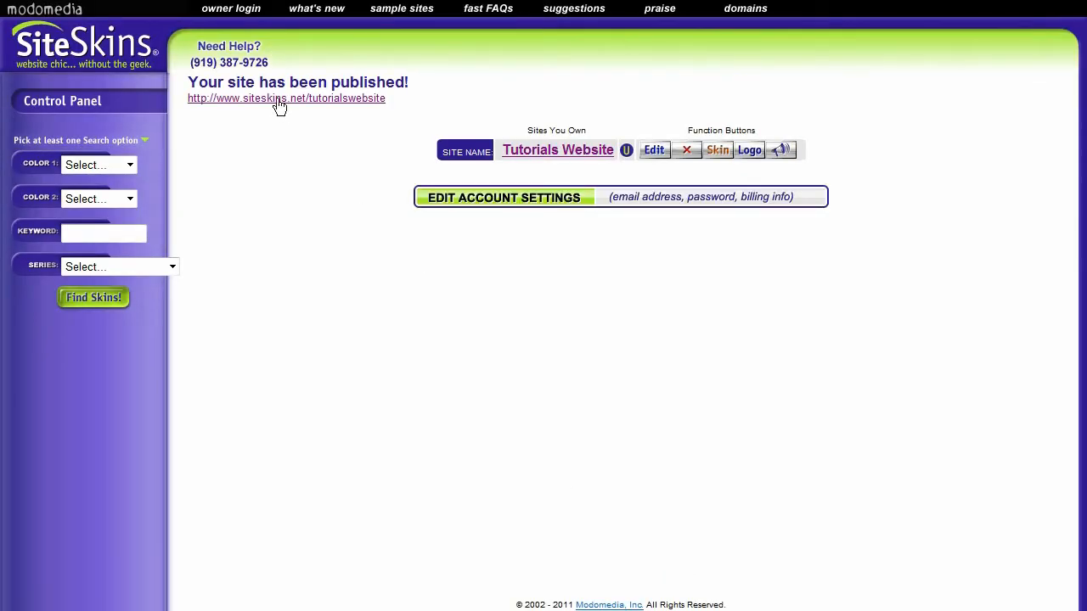
Open the live published Tutorials Website from the confirmation link.
left_click(285, 97)
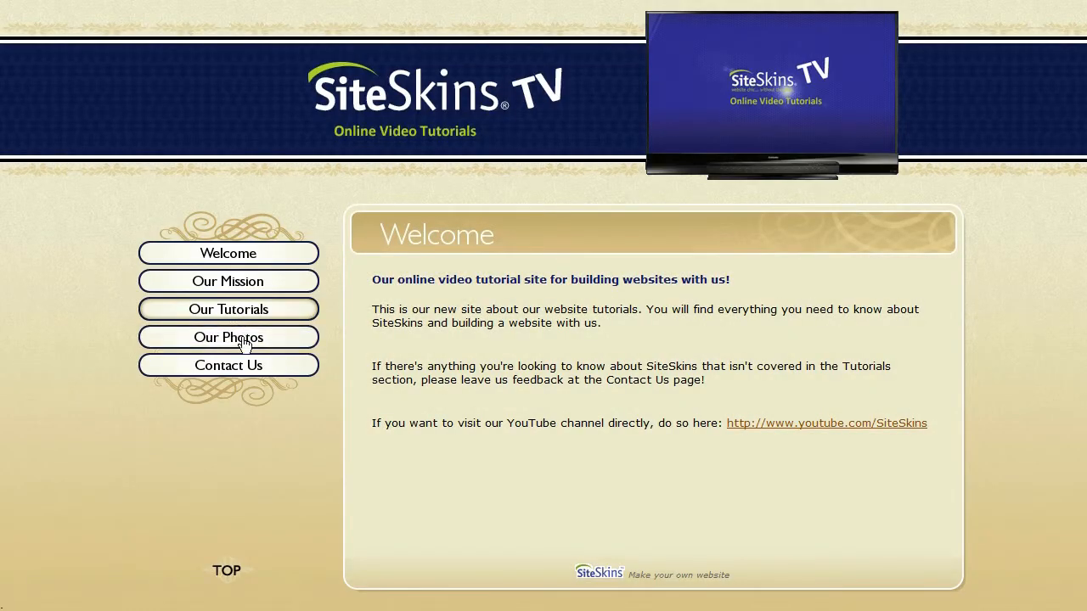
View the live Text Editor page under Our Photos with the right-aligned crab photo.
left_click(227, 336)
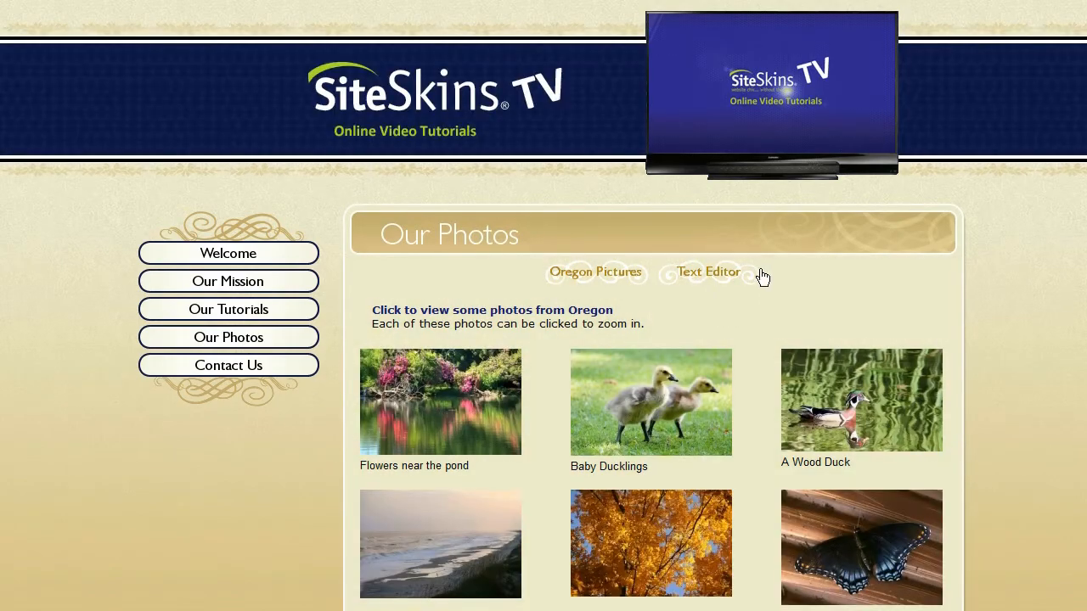
left_click(708, 271)
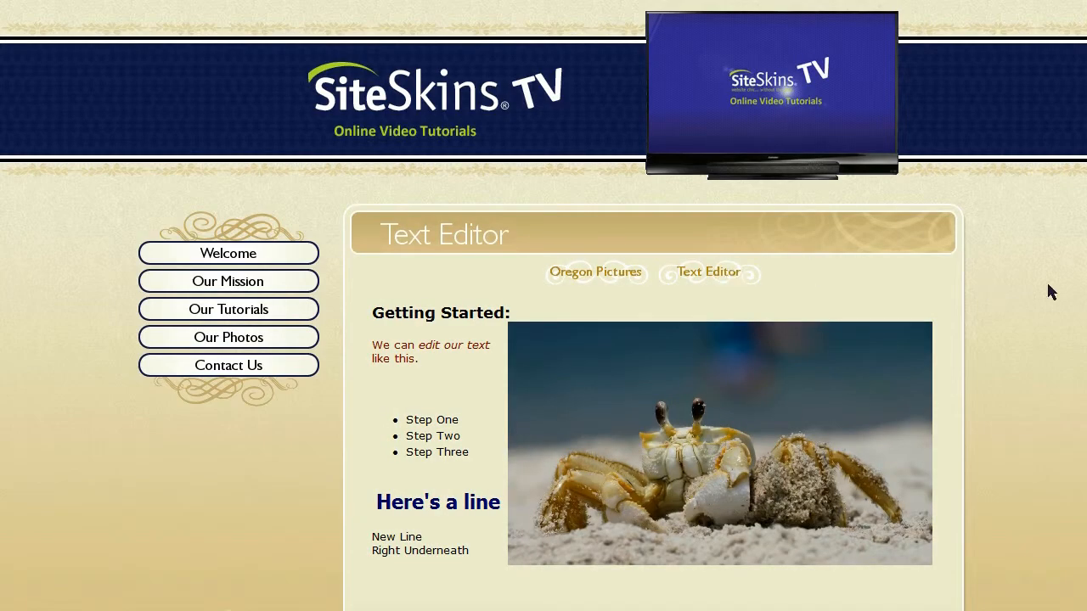
mouse_move(964, 383)
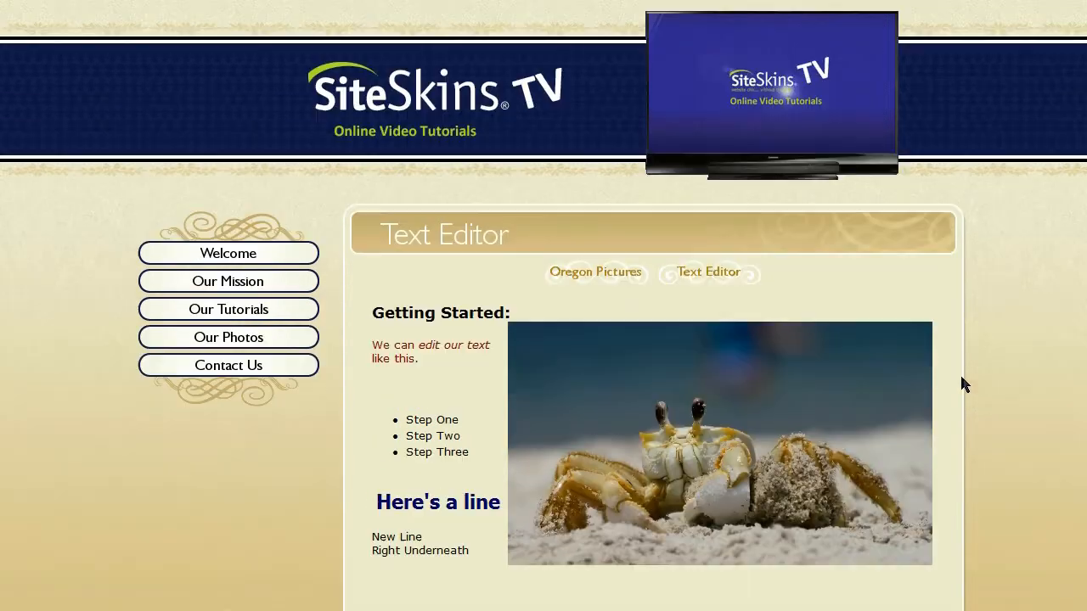
mouse_move(591, 449)
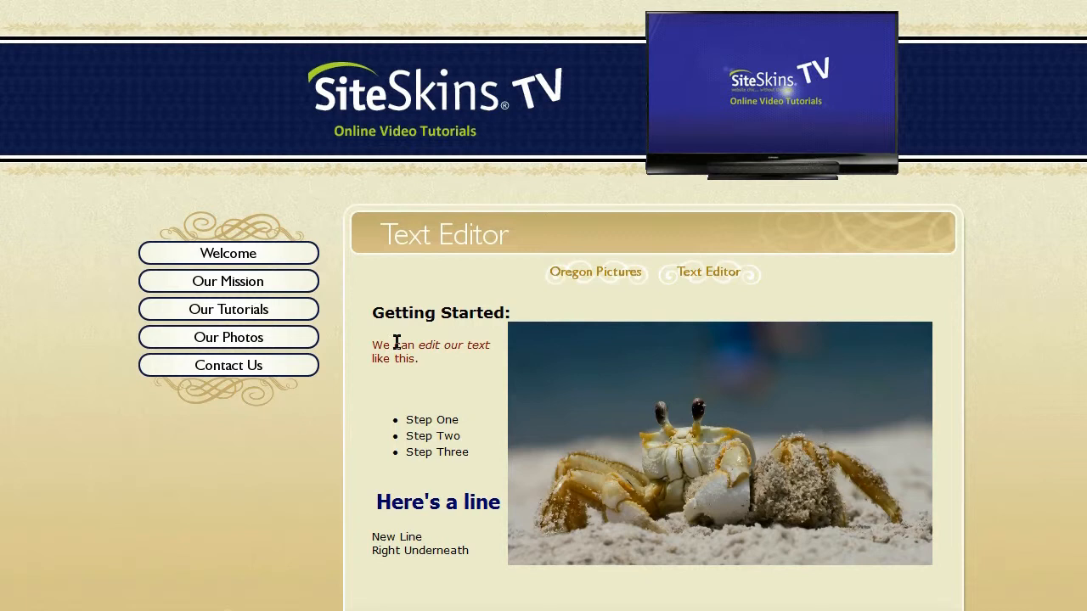
mouse_move(435, 346)
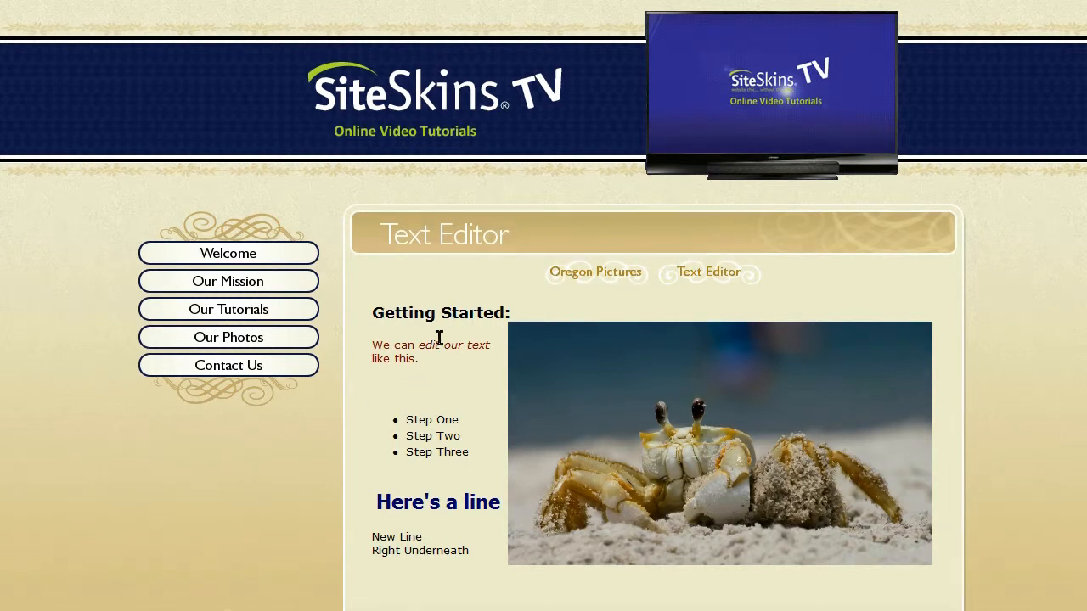
mouse_move(812, 399)
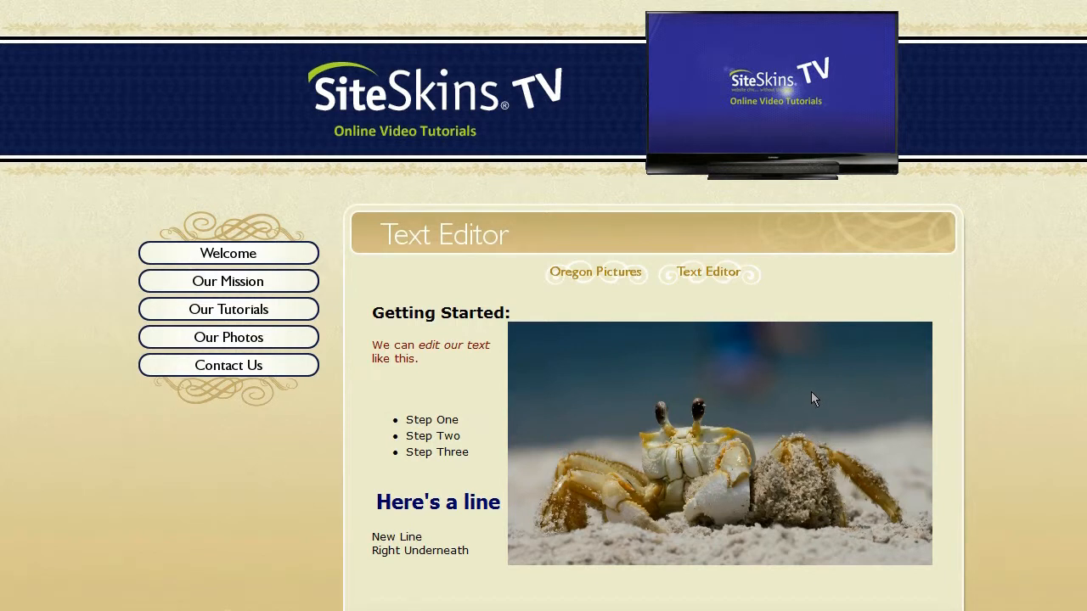
mouse_move(808, 399)
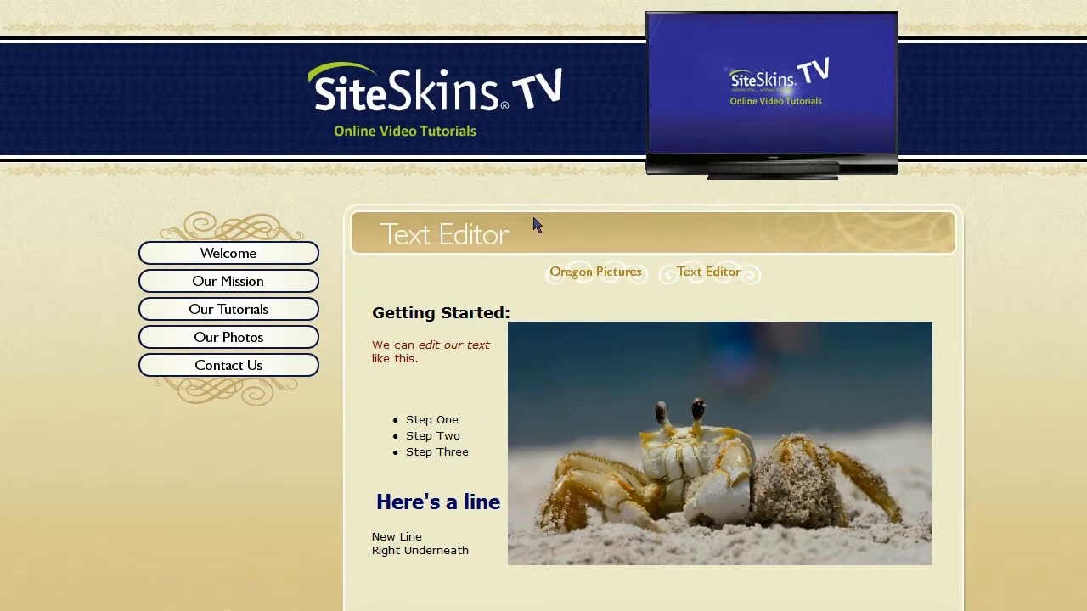
mouse_move(971, 385)
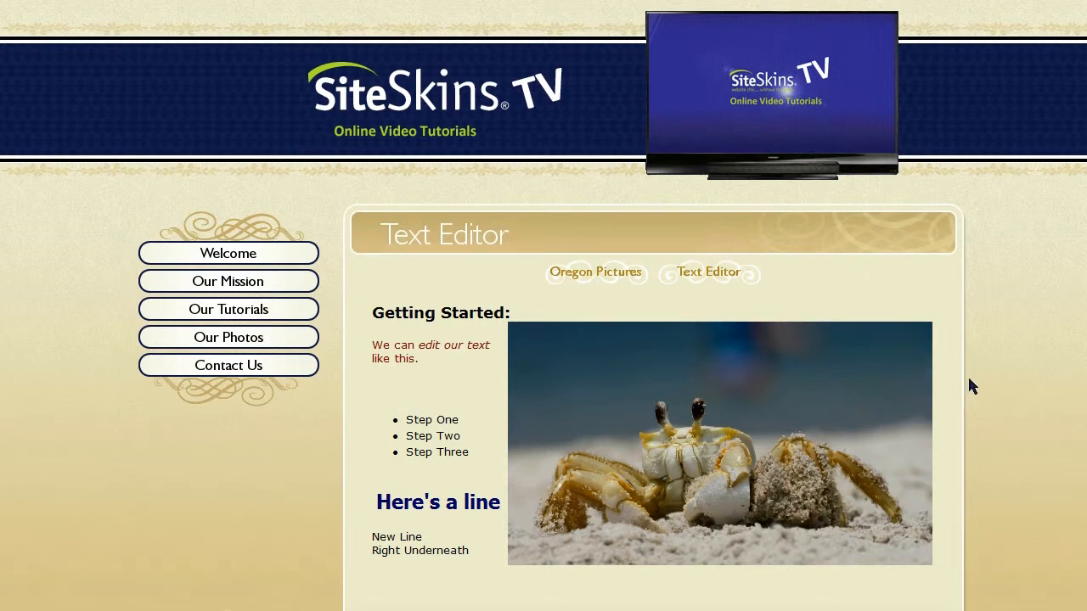
mouse_move(381, 204)
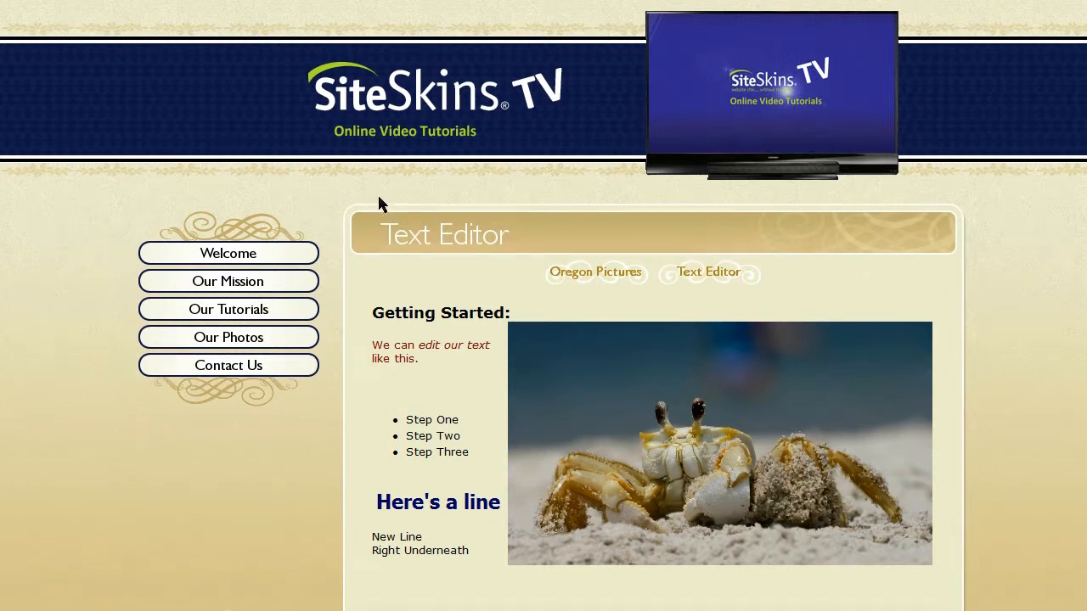
mouse_move(693, 391)
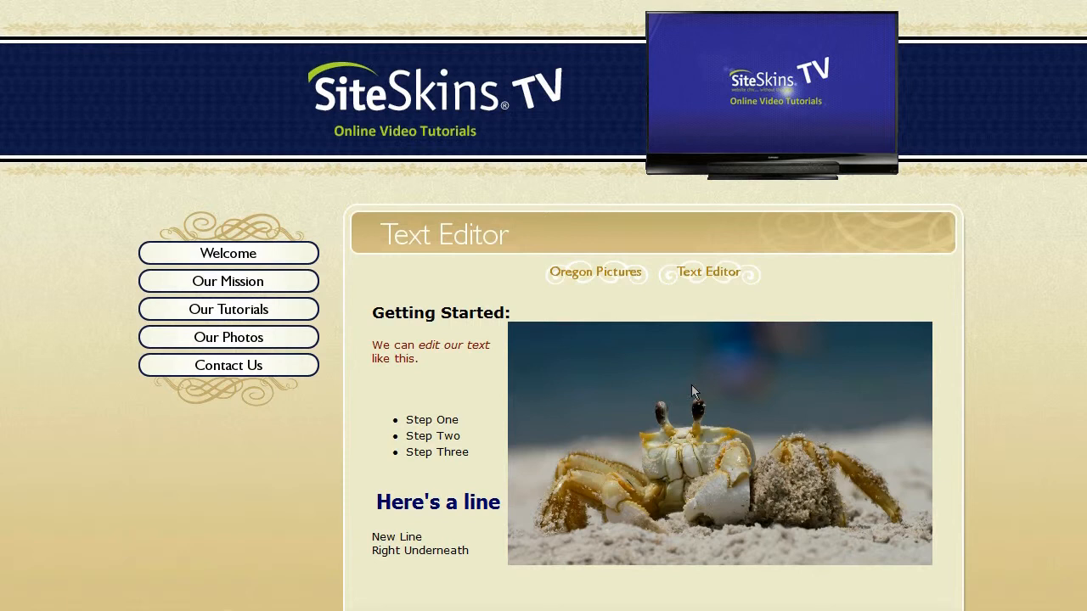
mouse_move(387, 435)
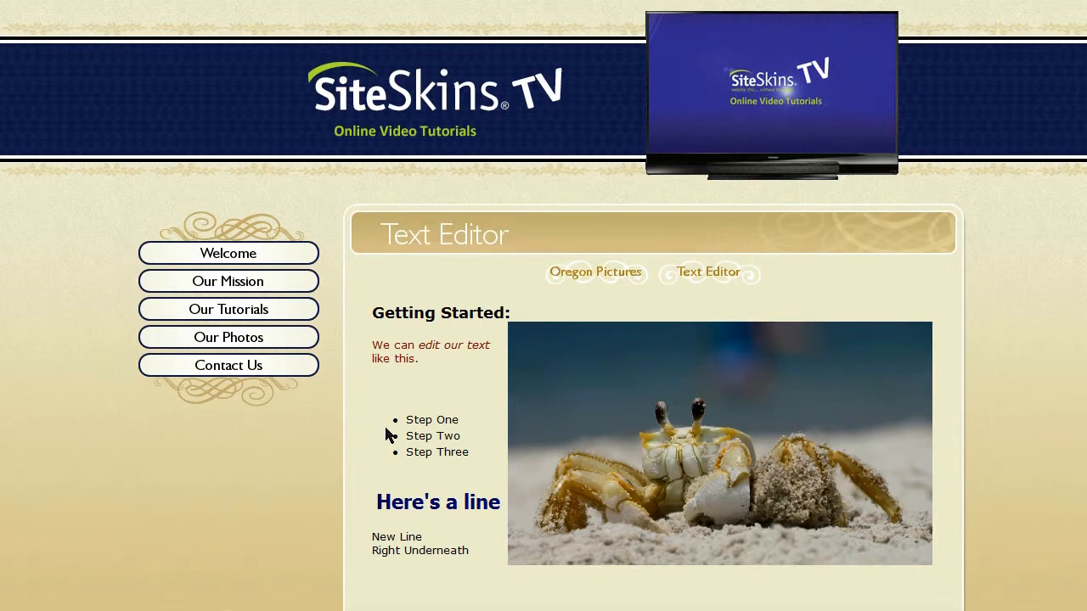
scroll("down", 3)
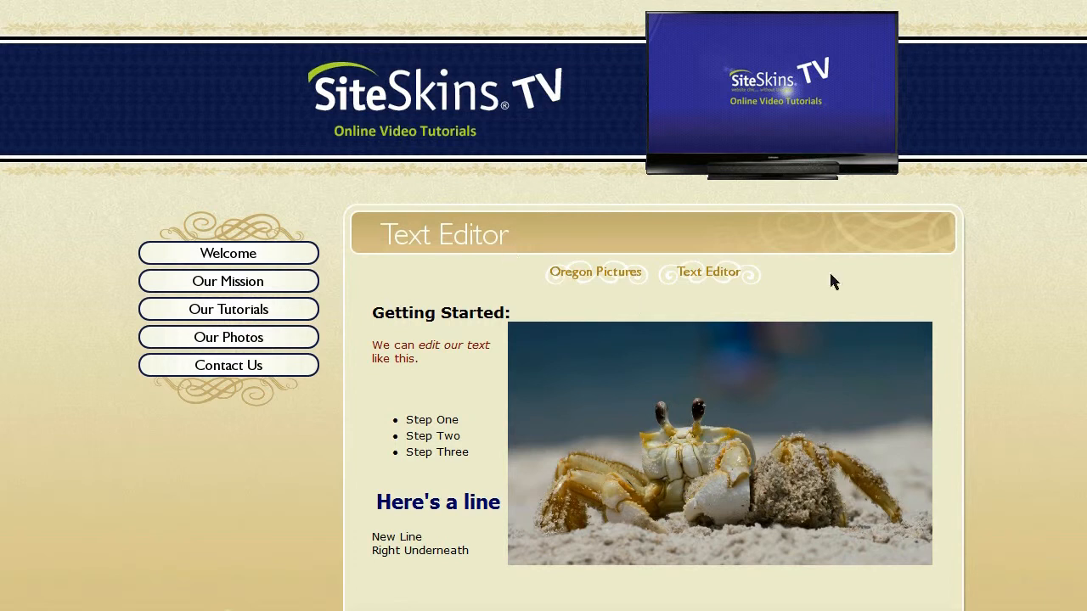
mouse_move(411, 401)
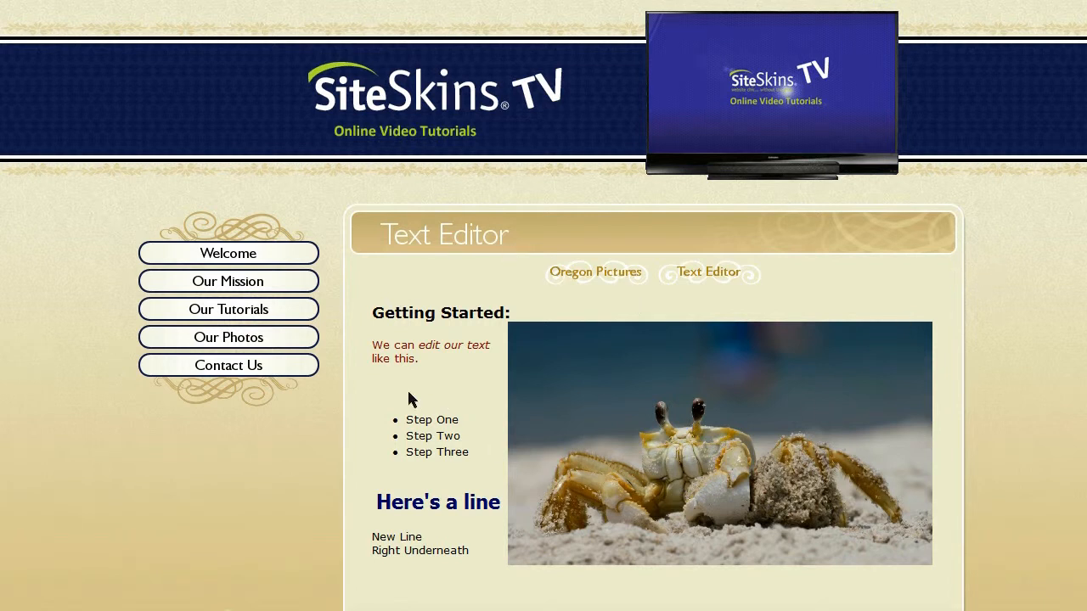
mouse_move(886, 533)
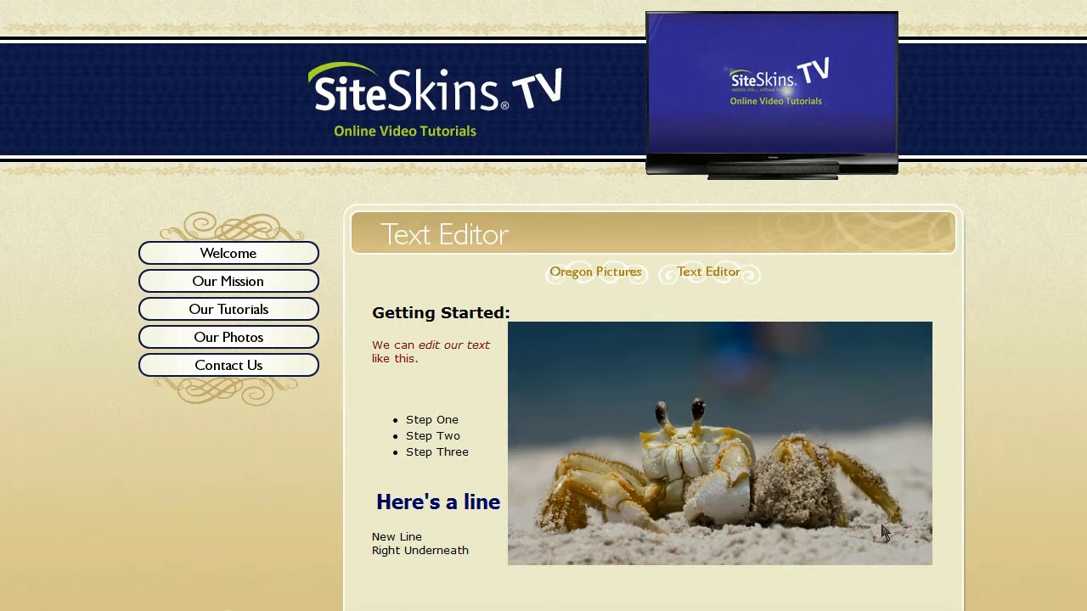
mouse_move(981, 462)
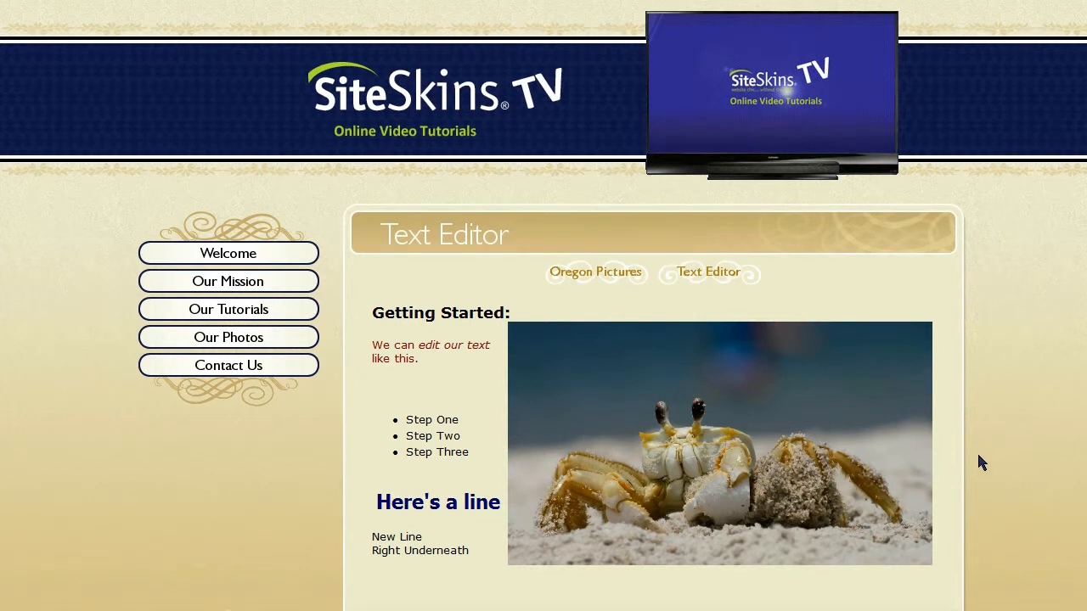
mouse_move(733, 409)
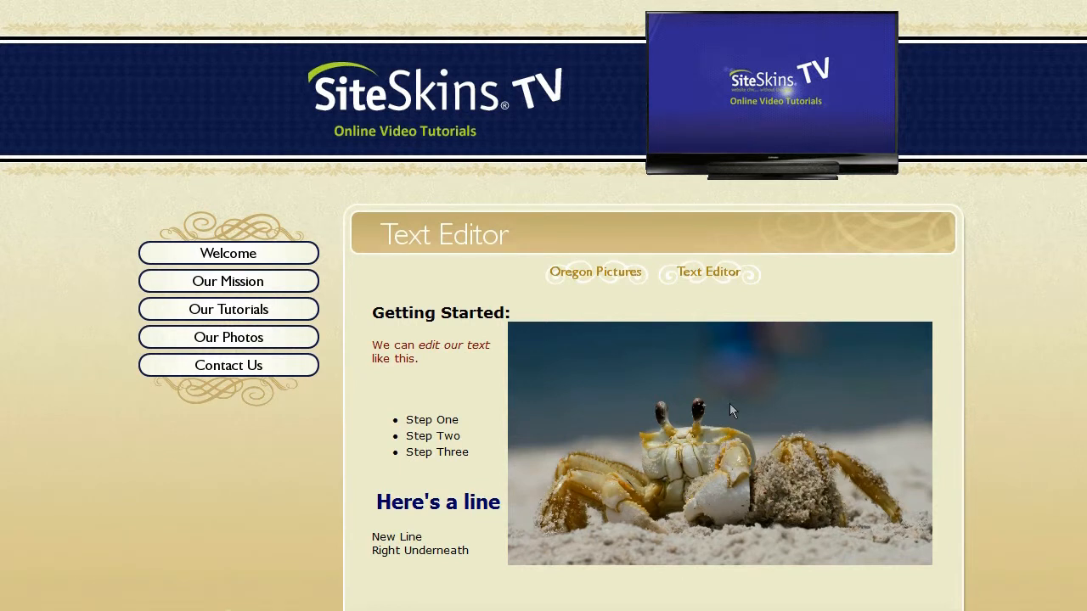
scroll("down", 3)
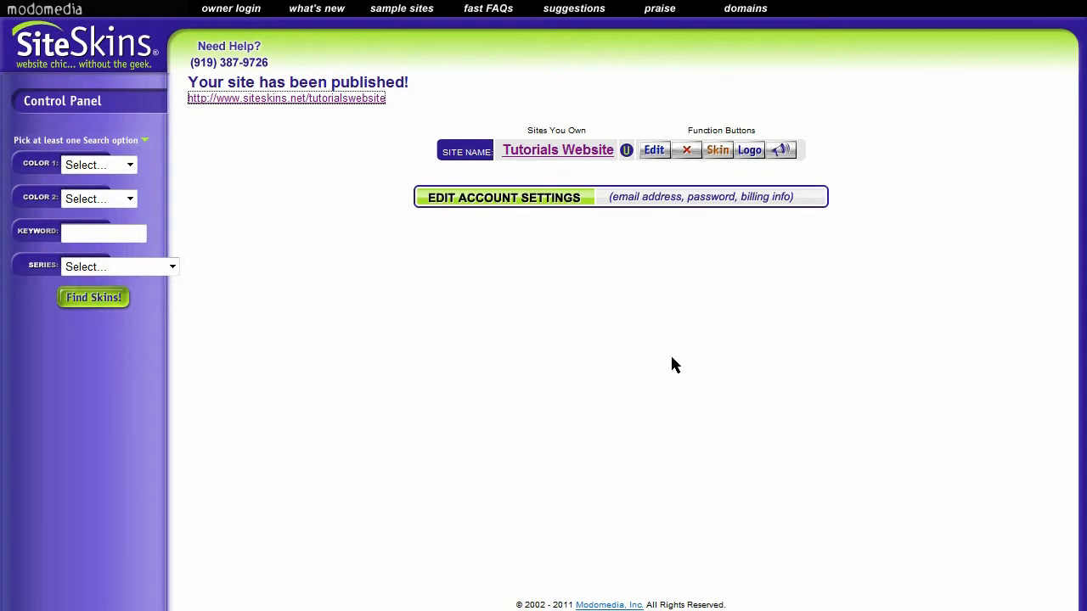
Return to editing the Text Editor page and bring up the crab photo's context menu.
left_click(654, 149)
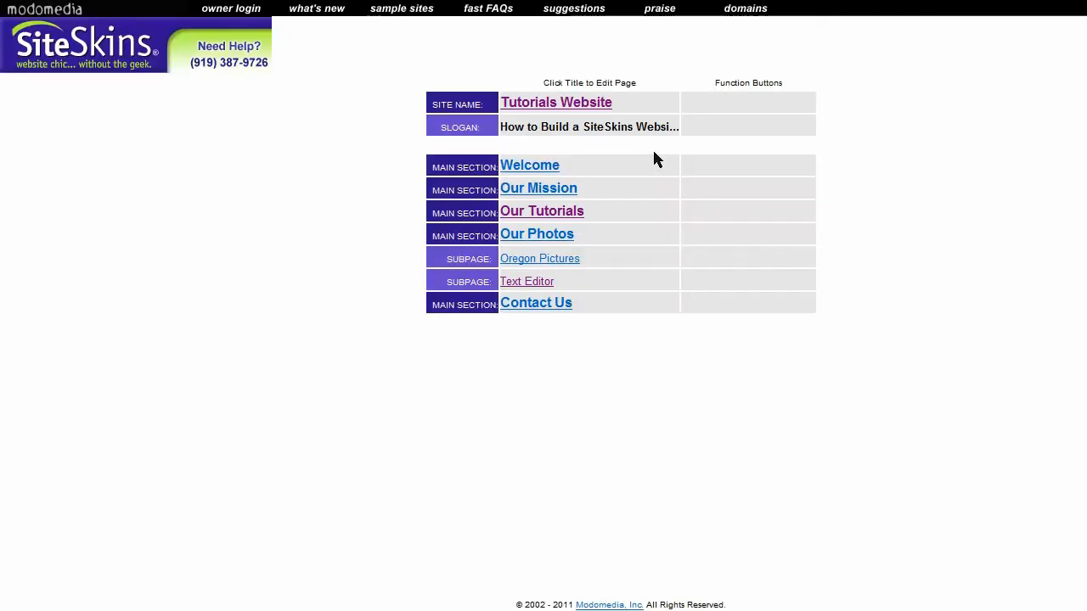
left_click(527, 282)
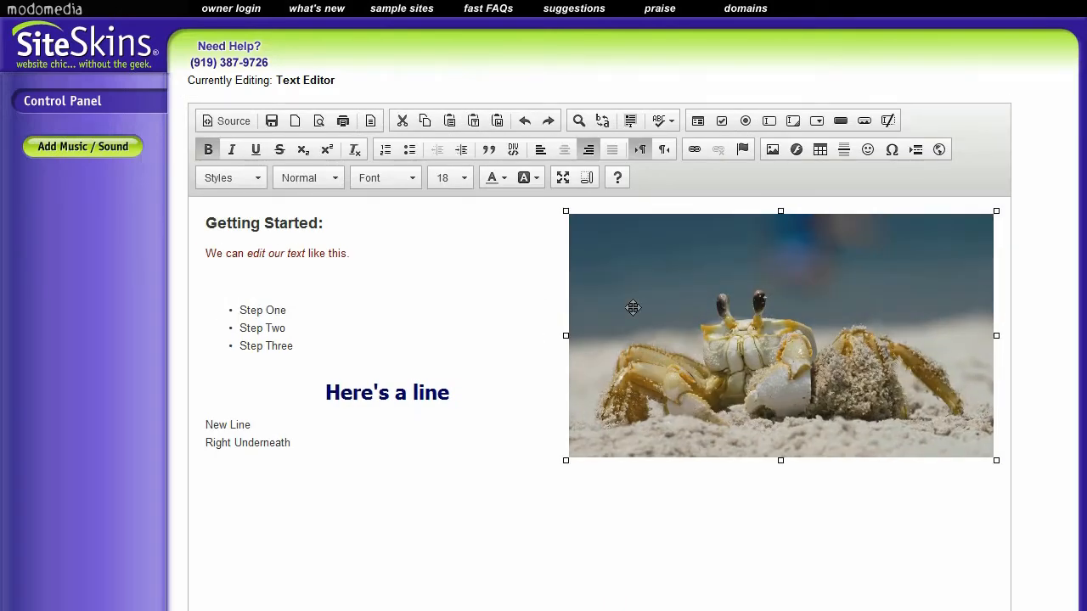
right_click(631, 308)
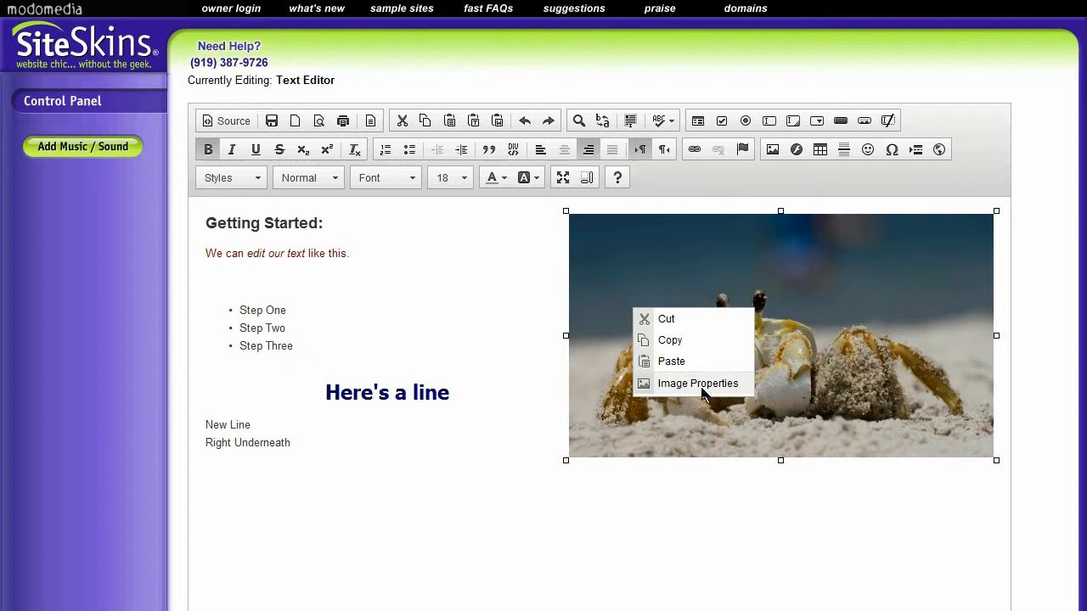
In Image Properties, change the crab photo's width from 500 to 400 with Lock Ratio on (height 229).
left_click(696, 383)
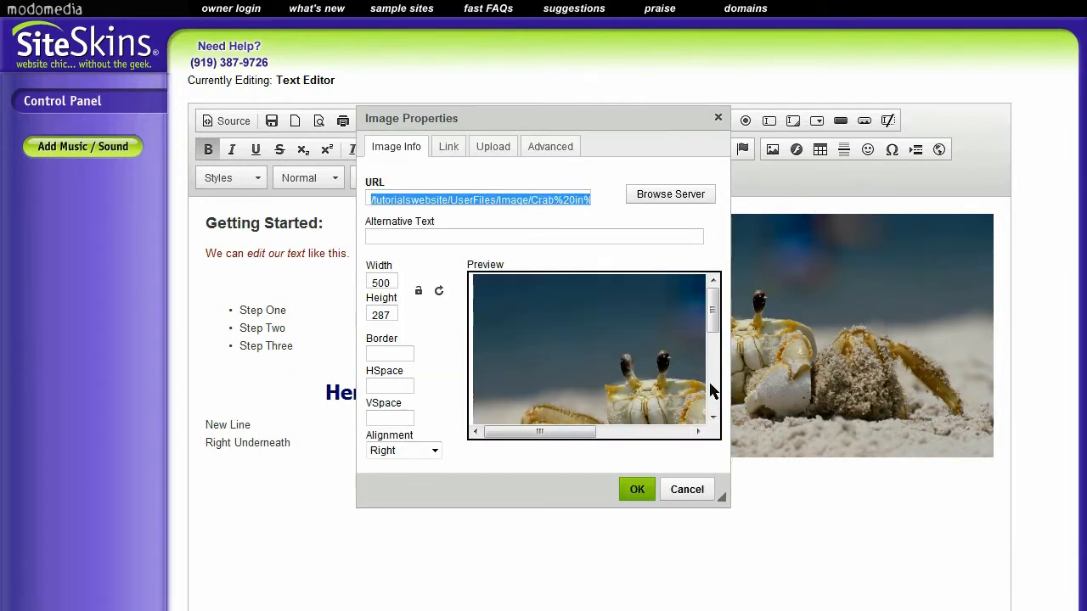
left_click(382, 282)
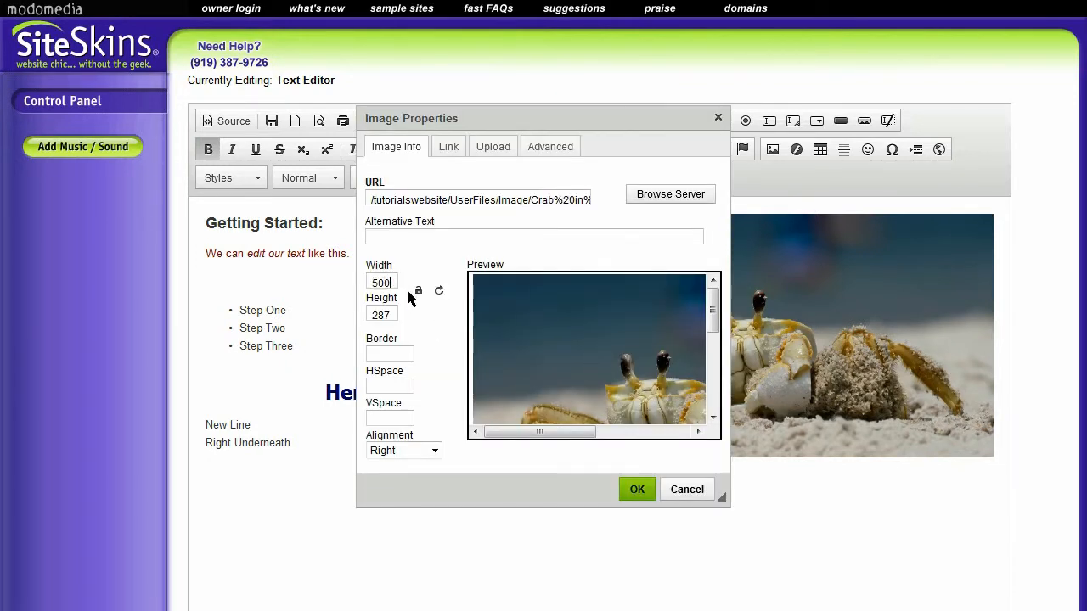
mouse_move(418, 292)
type("400")
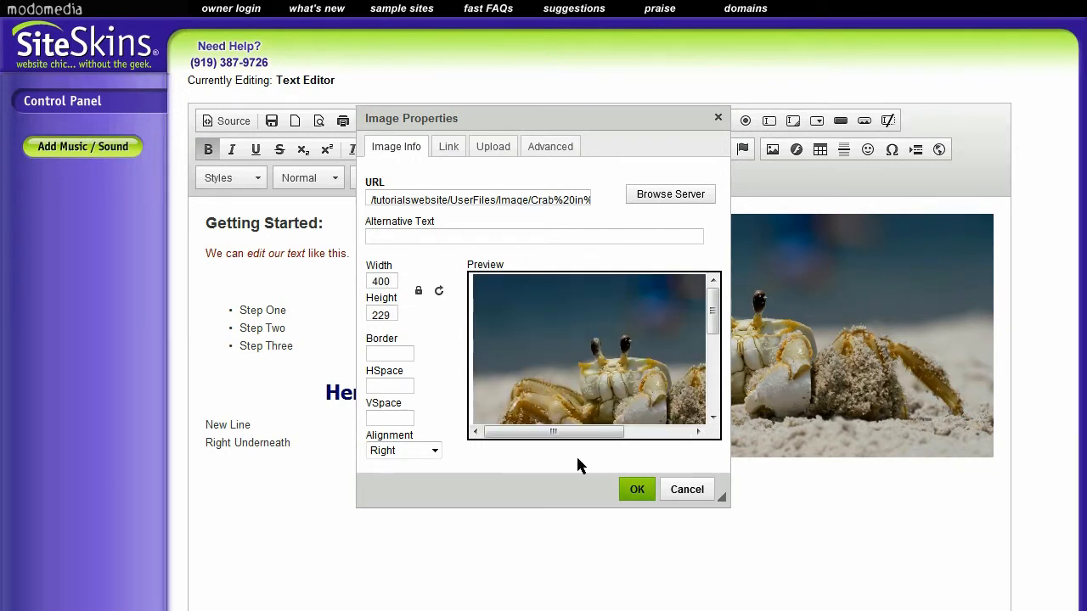
mouse_move(365, 321)
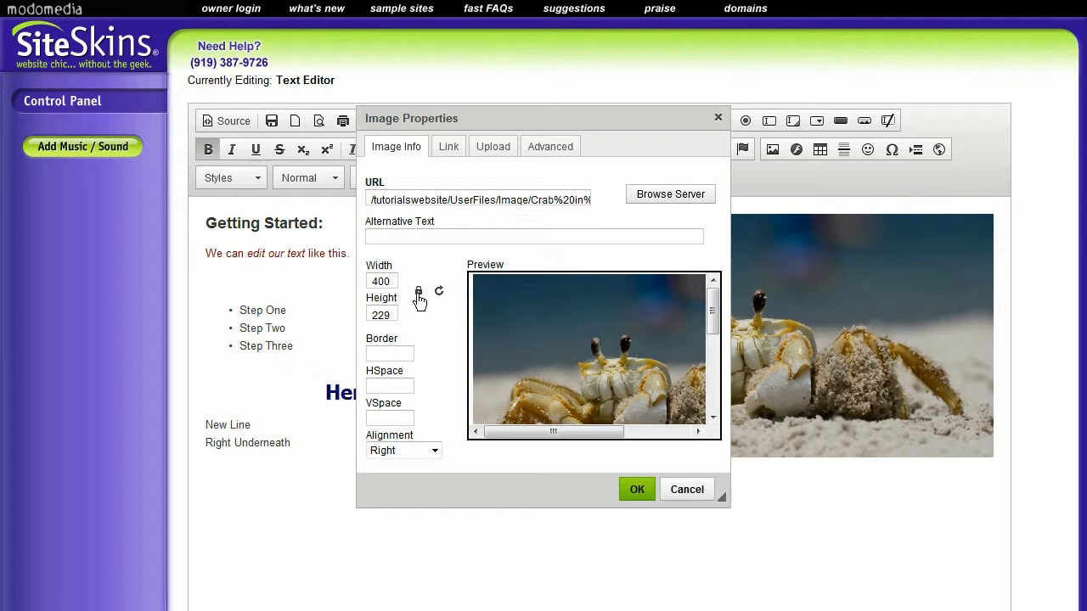
mouse_move(418, 292)
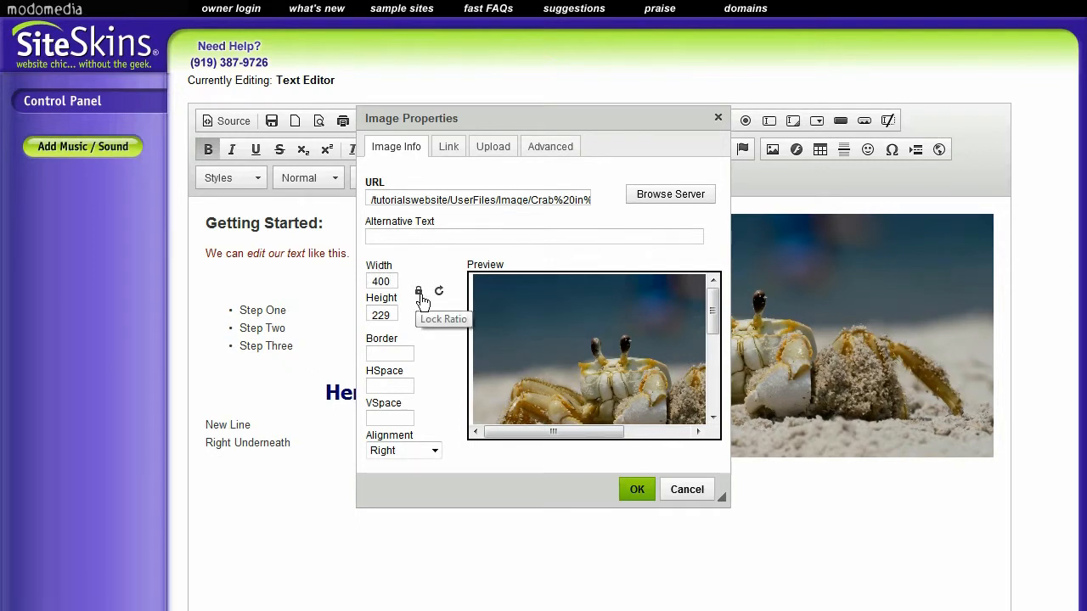
left_click(636, 489)
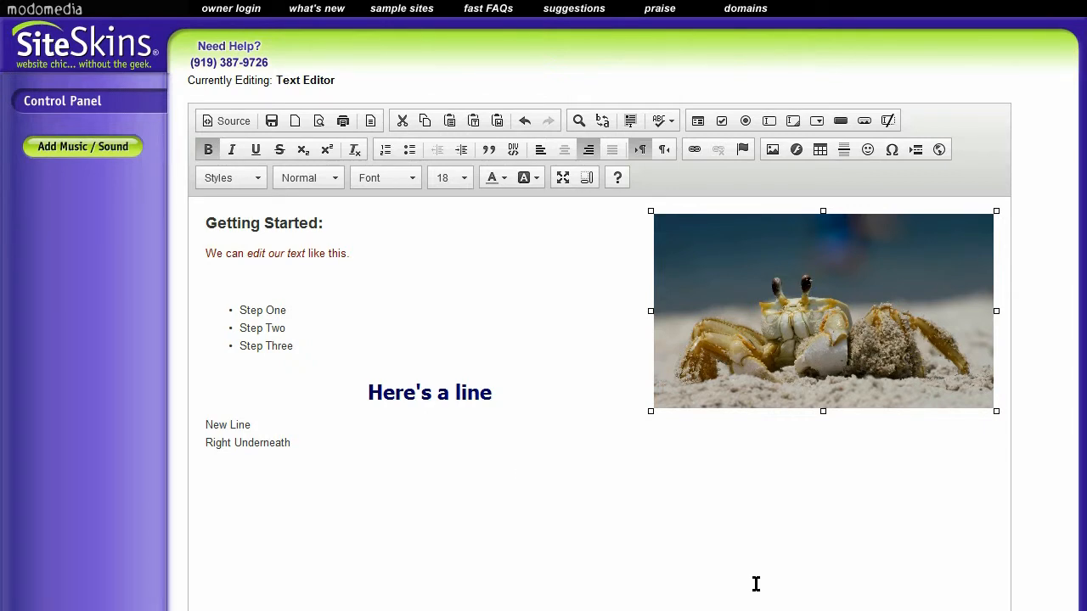
Publish & Exit the site, then follow the site's URL link to the live website.
scroll("down", 3)
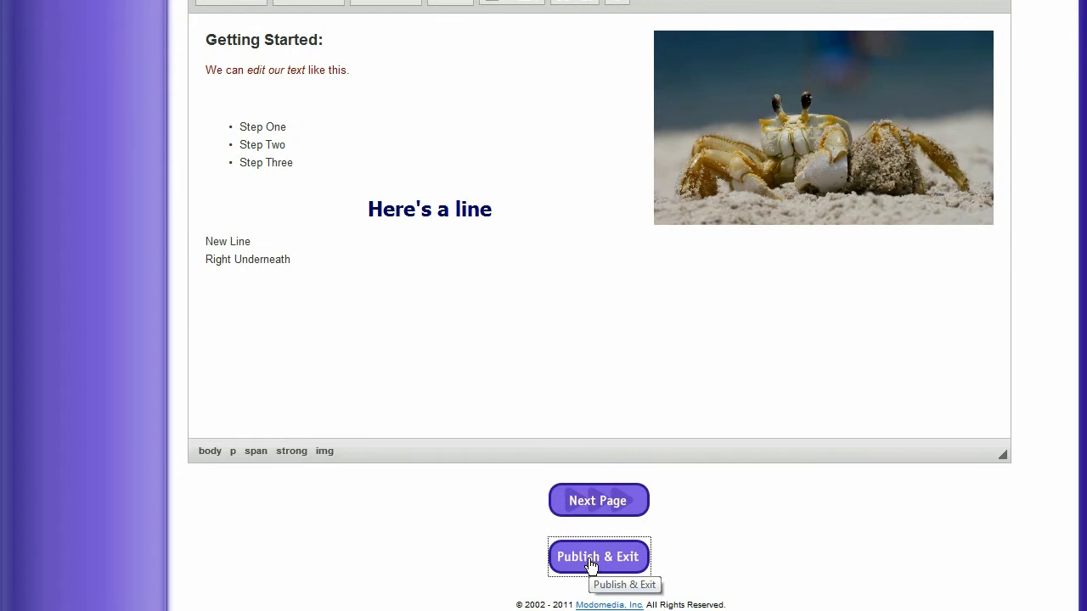
left_click(598, 557)
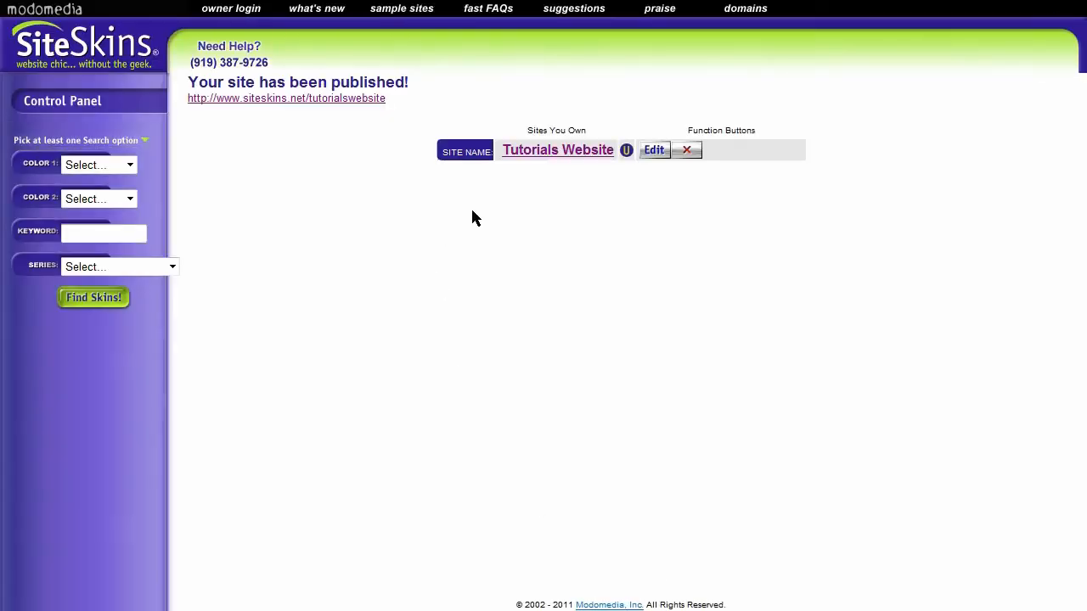
left_click(557, 150)
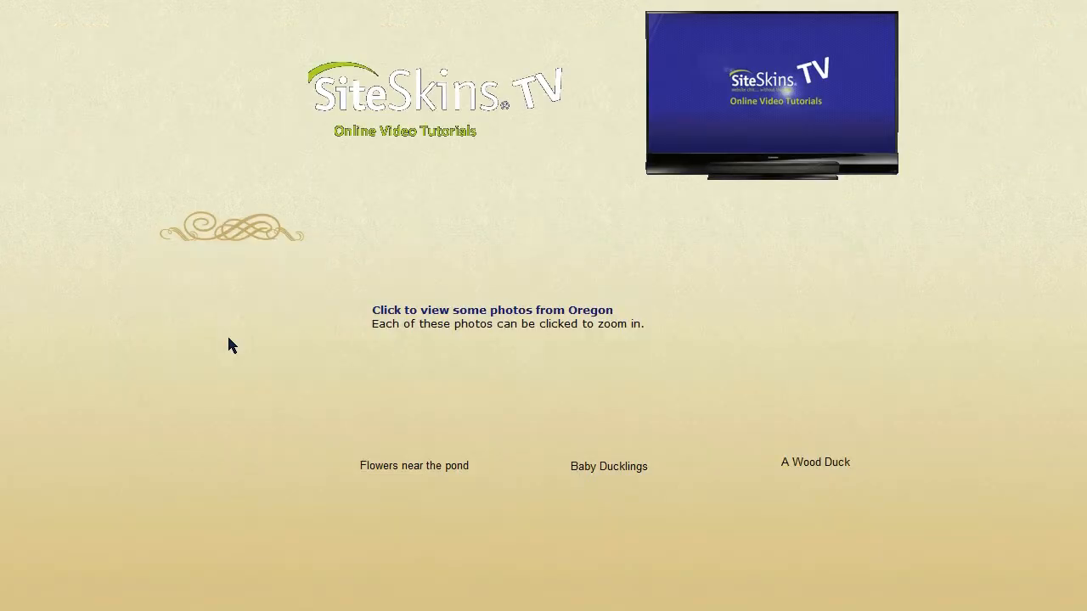
View the live Text Editor page with the 400-pixel crab photo right of the Getting Started text.
left_click(710, 272)
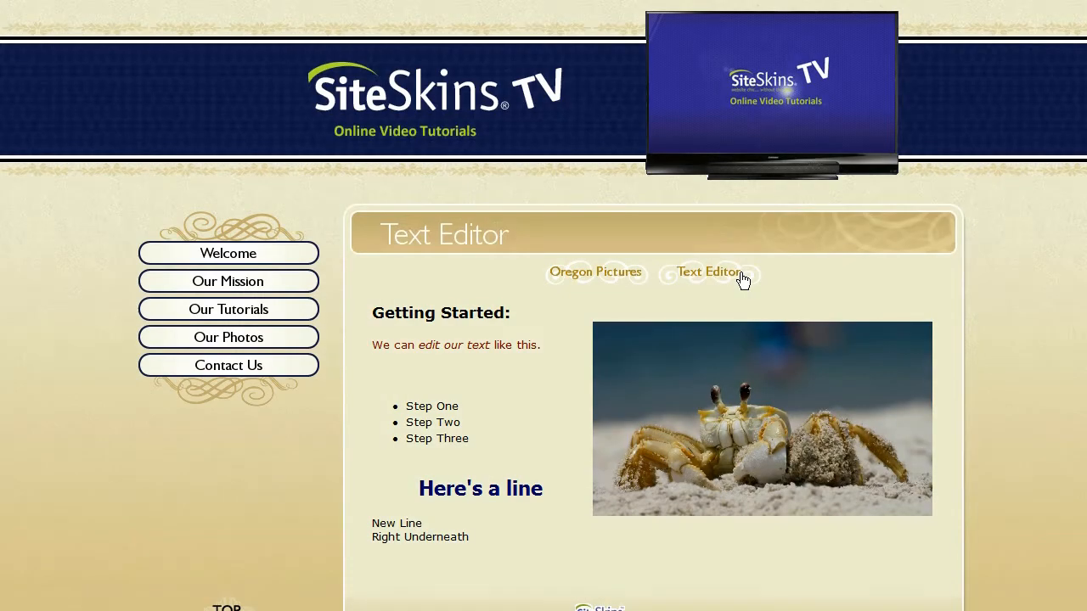
mouse_move(632, 500)
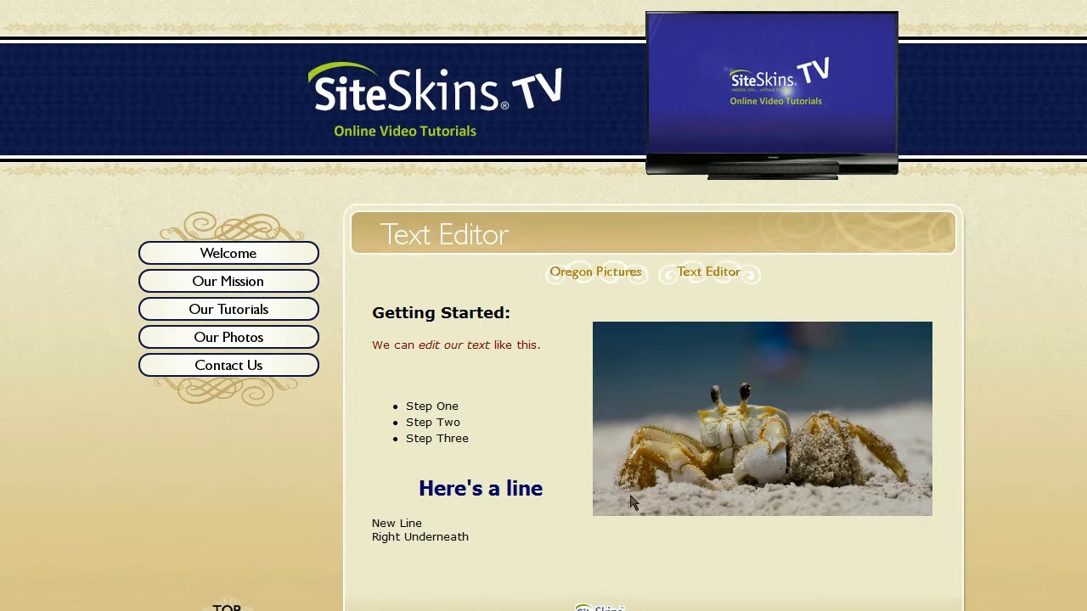
mouse_move(537, 338)
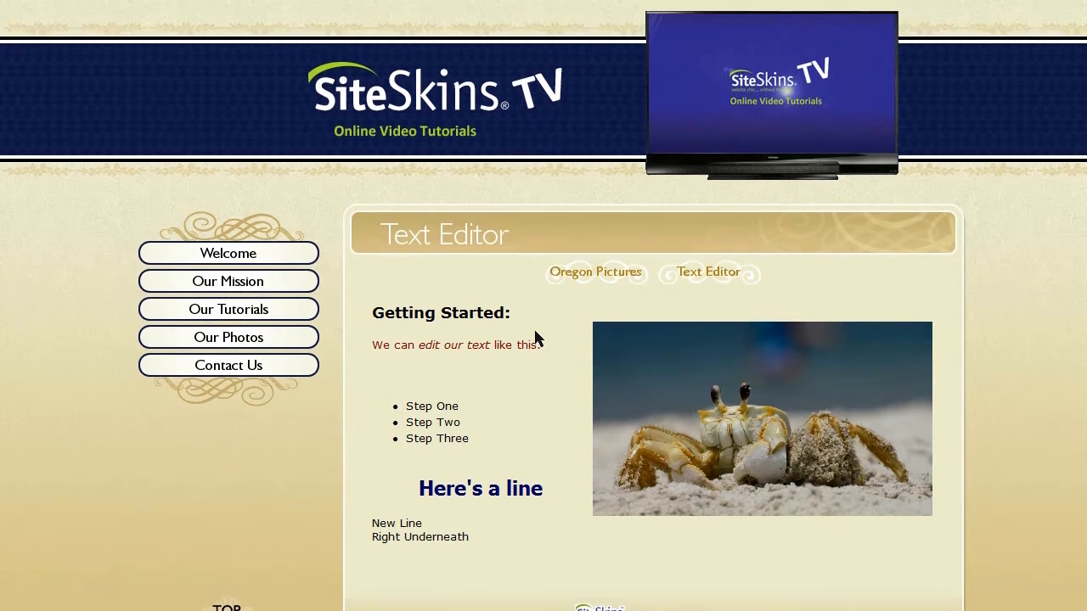
mouse_move(632, 341)
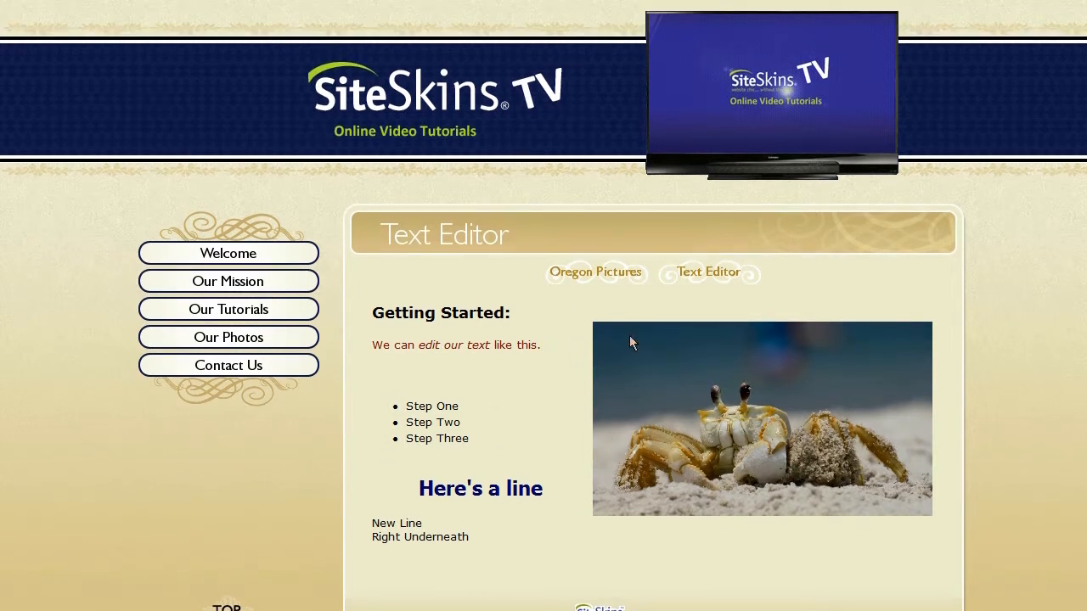
scroll("down", 3)
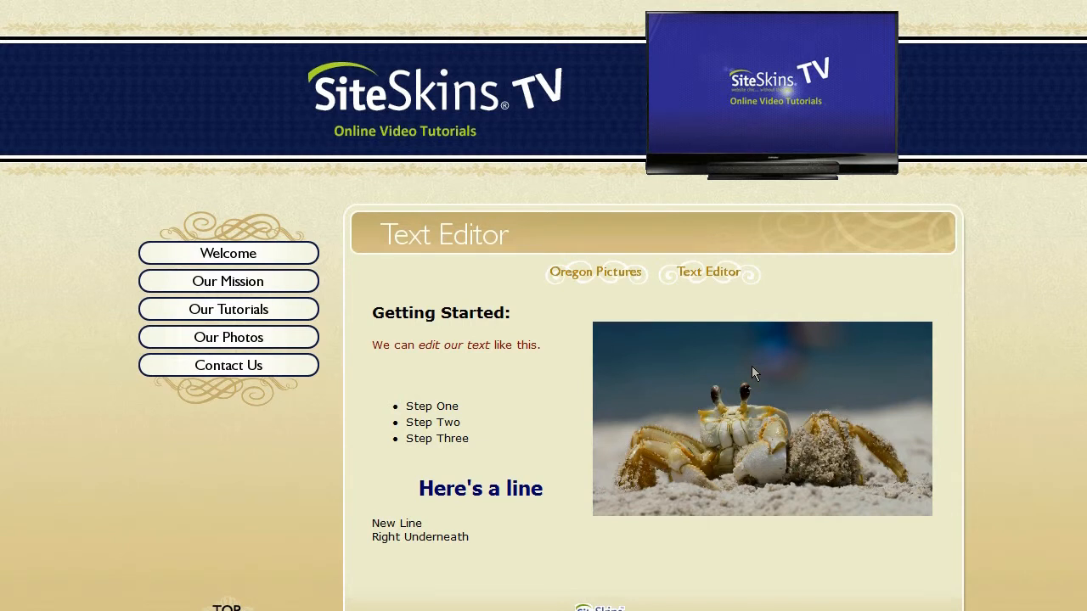
scroll("down", 3)
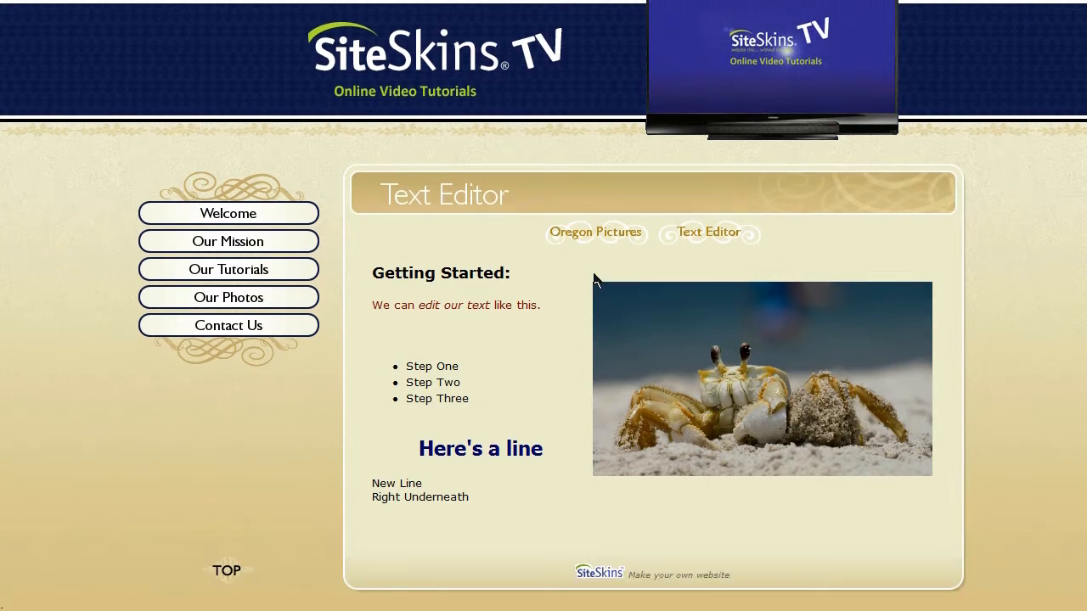
mouse_move(781, 357)
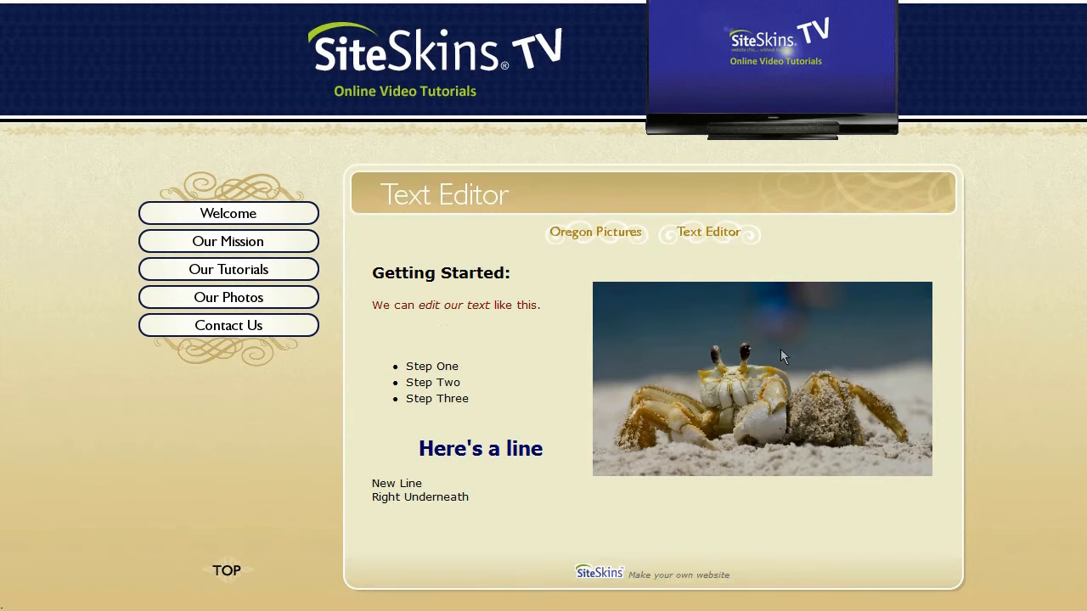
mouse_move(723, 330)
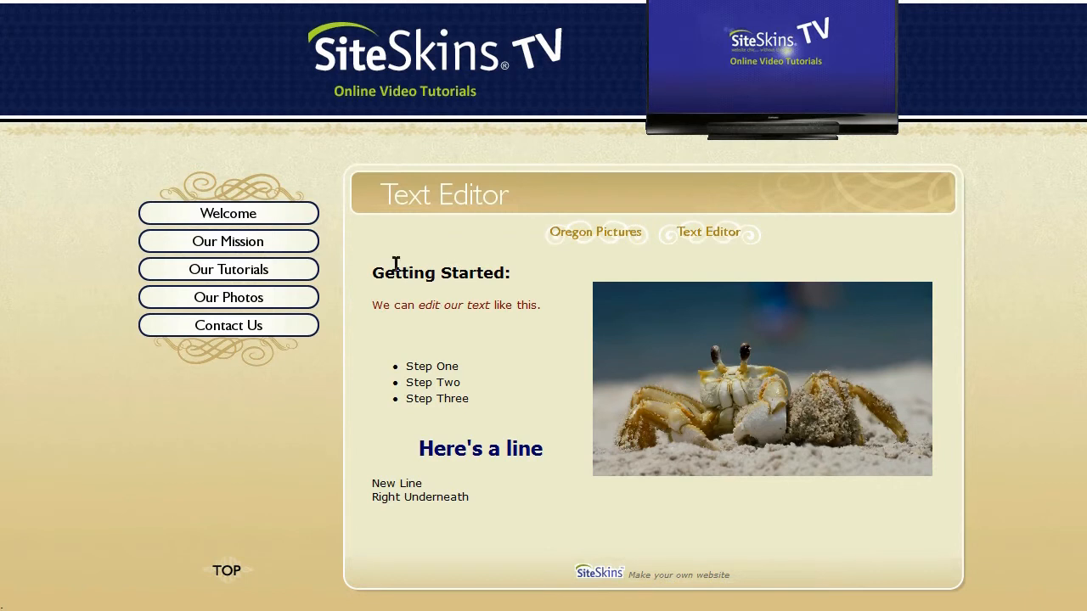
mouse_move(542, 278)
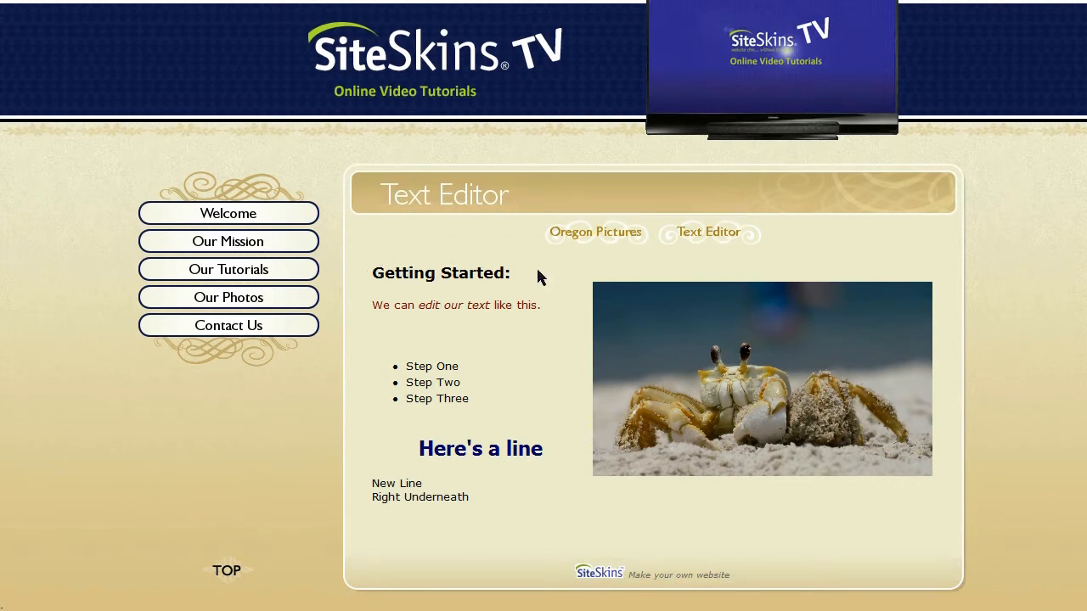
mouse_move(886, 448)
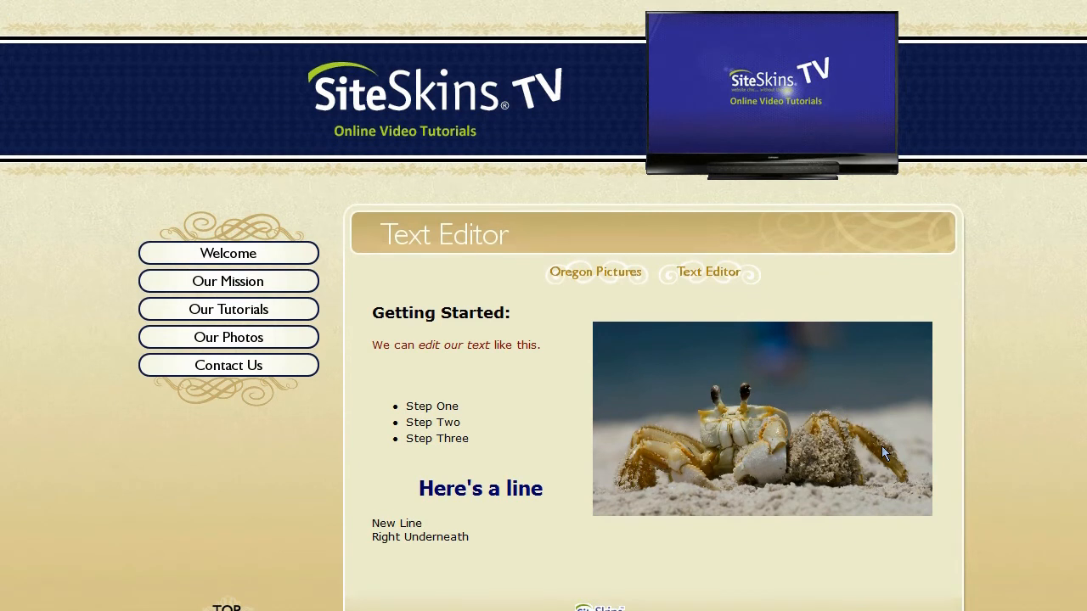
scroll("down", 3)
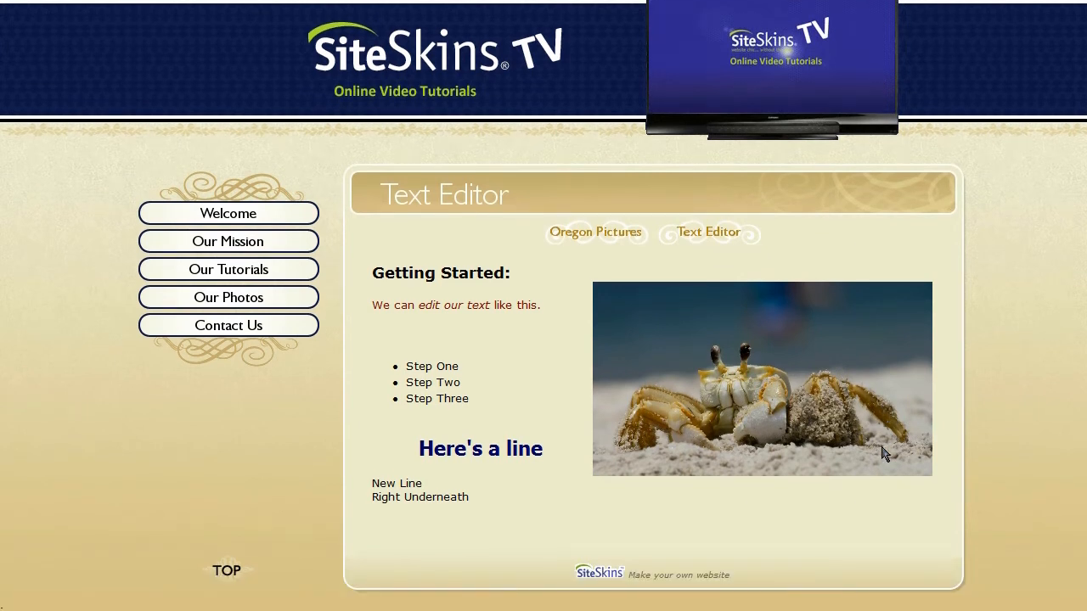
mouse_move(689, 334)
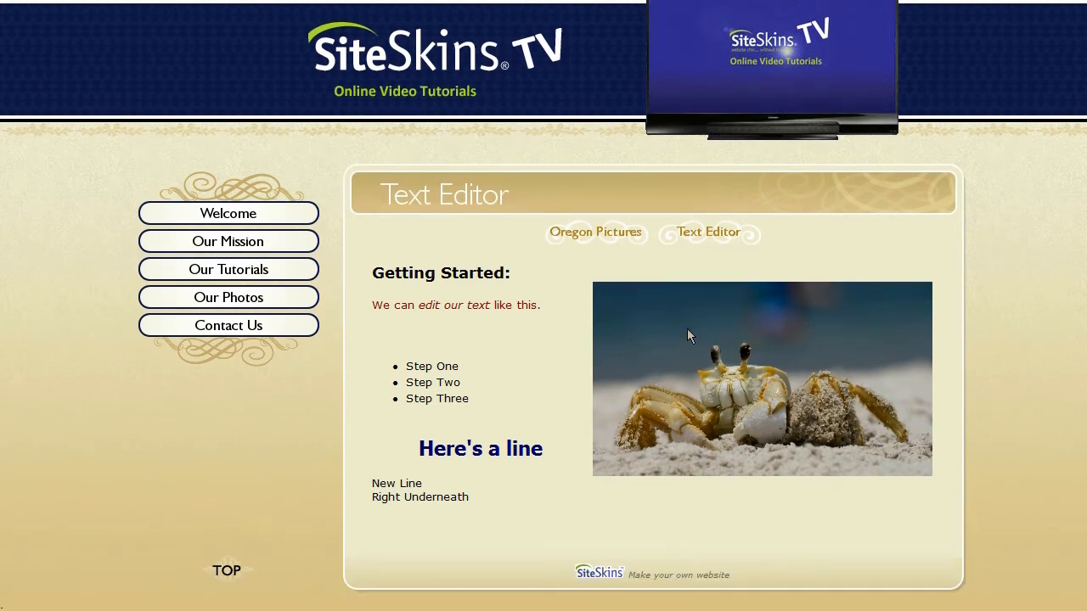
mouse_move(870, 554)
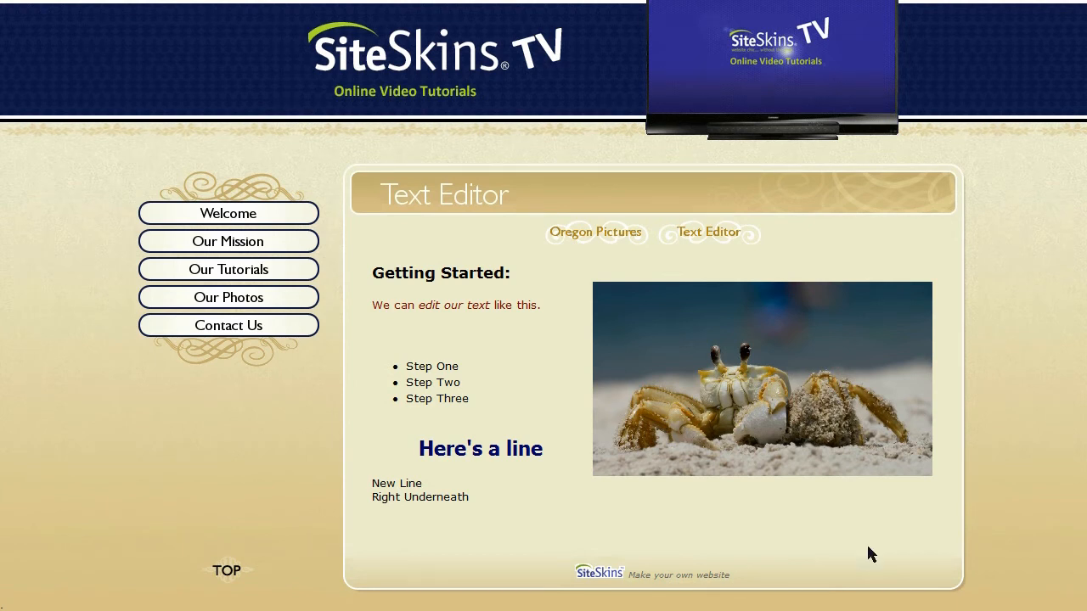